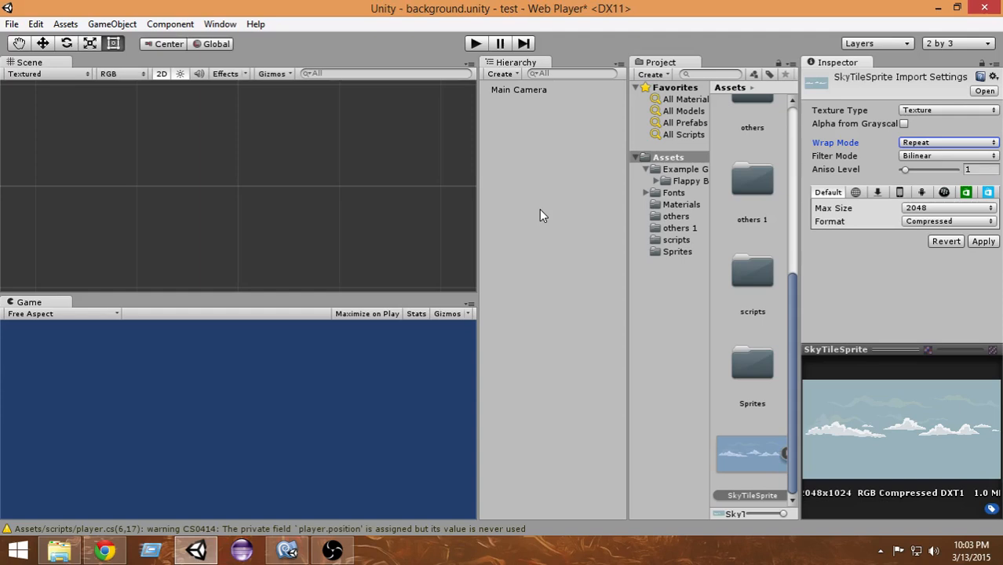
mouse_move(533, 231)
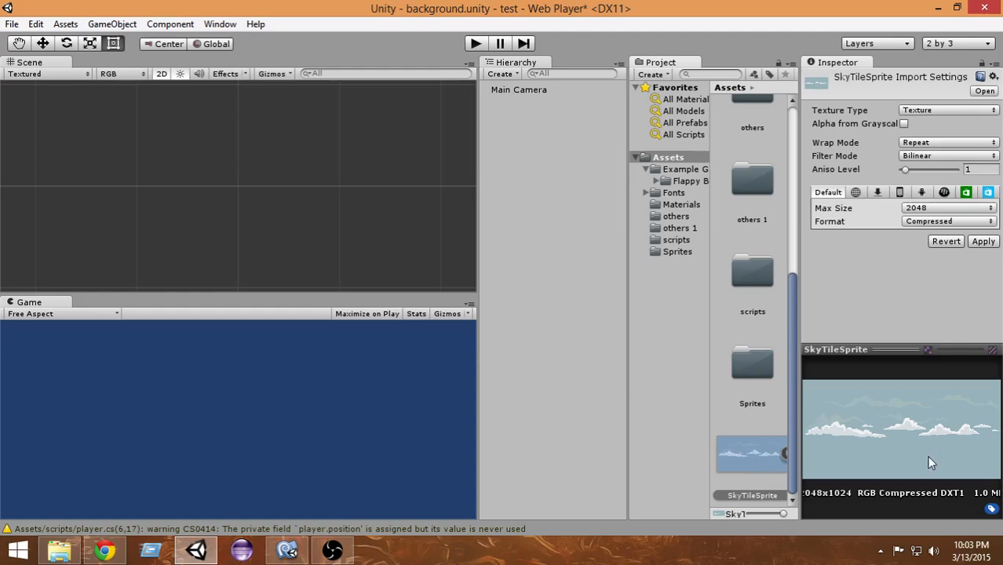
mouse_move(940, 430)
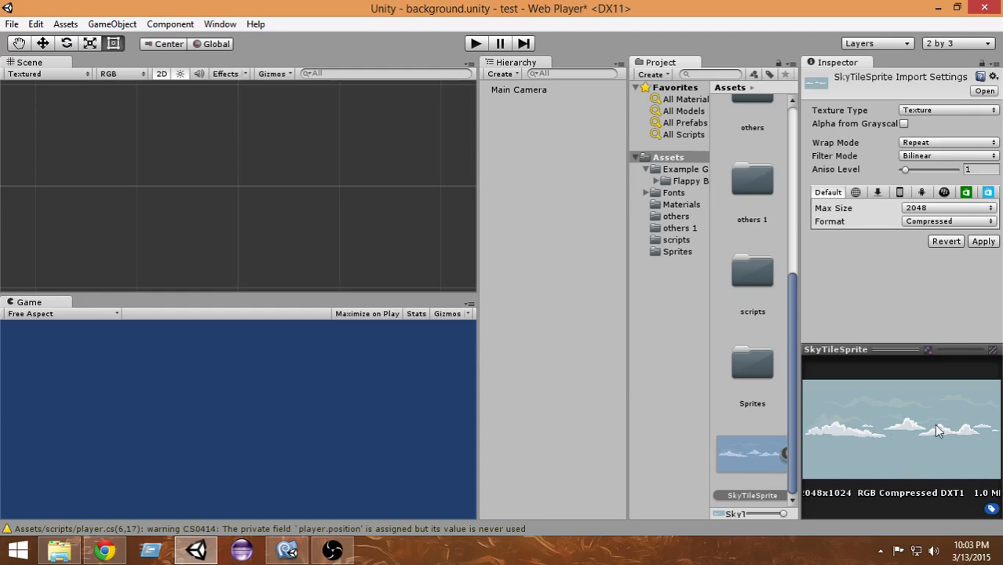
- Revert SkyTileSprite's unapplied import changes so it stays a Sprite (2D and UI) texture
left_click(947, 110)
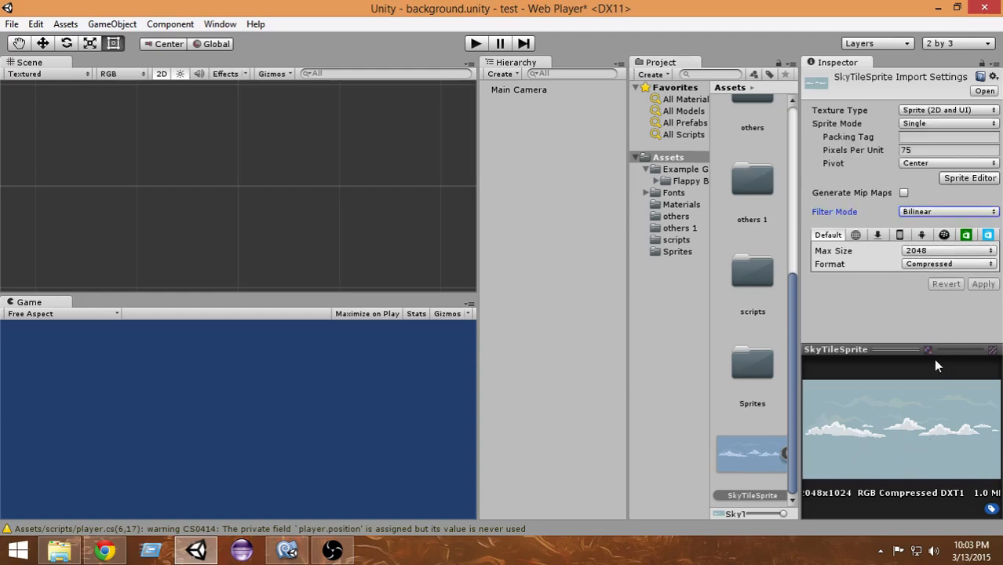
mouse_move(902, 455)
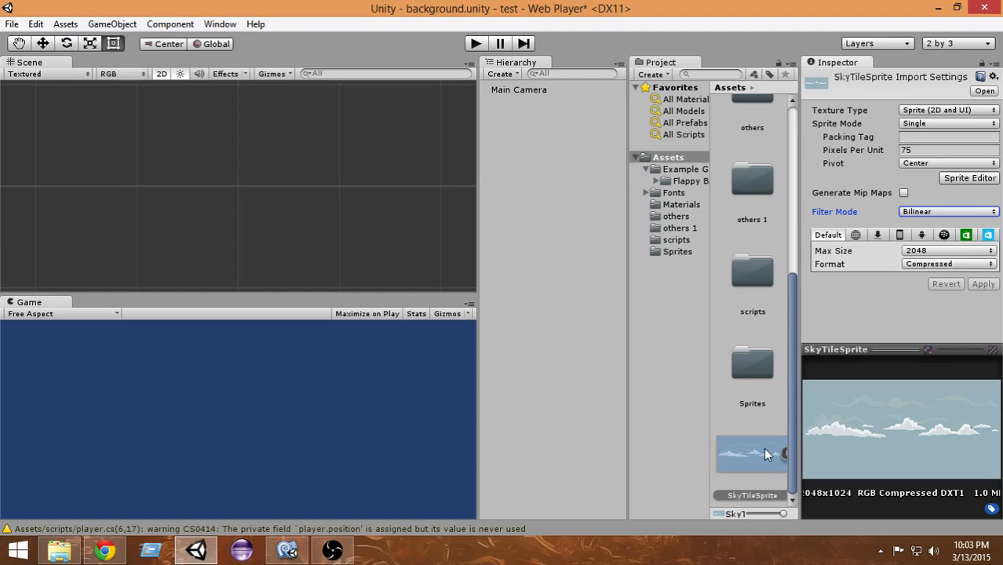
mouse_move(863, 186)
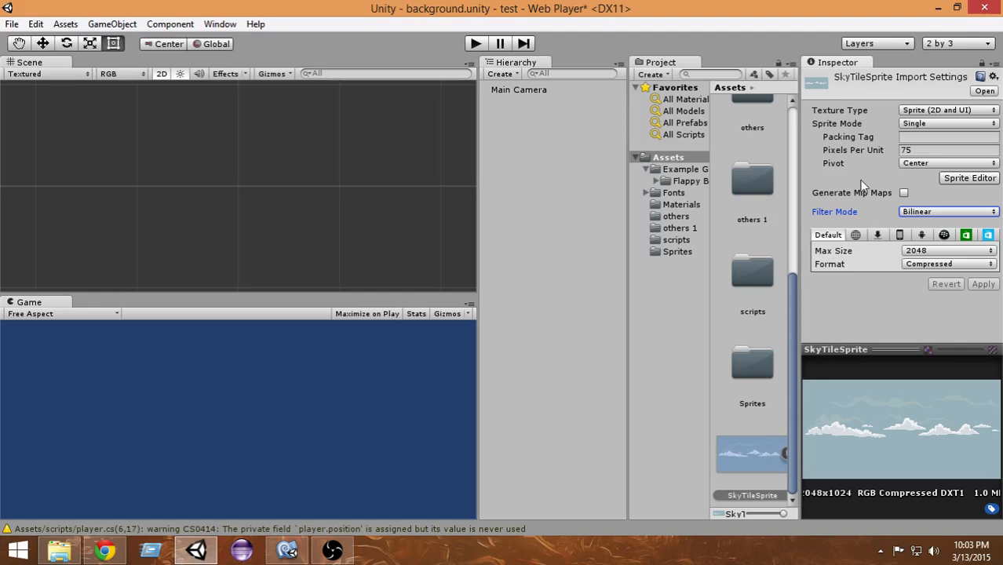
mouse_move(884, 122)
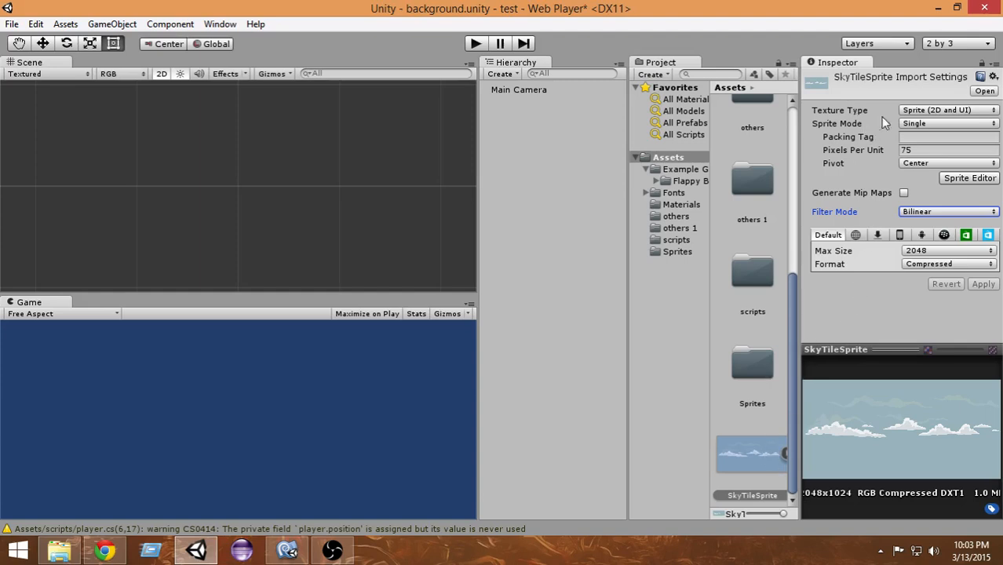
mouse_move(918, 119)
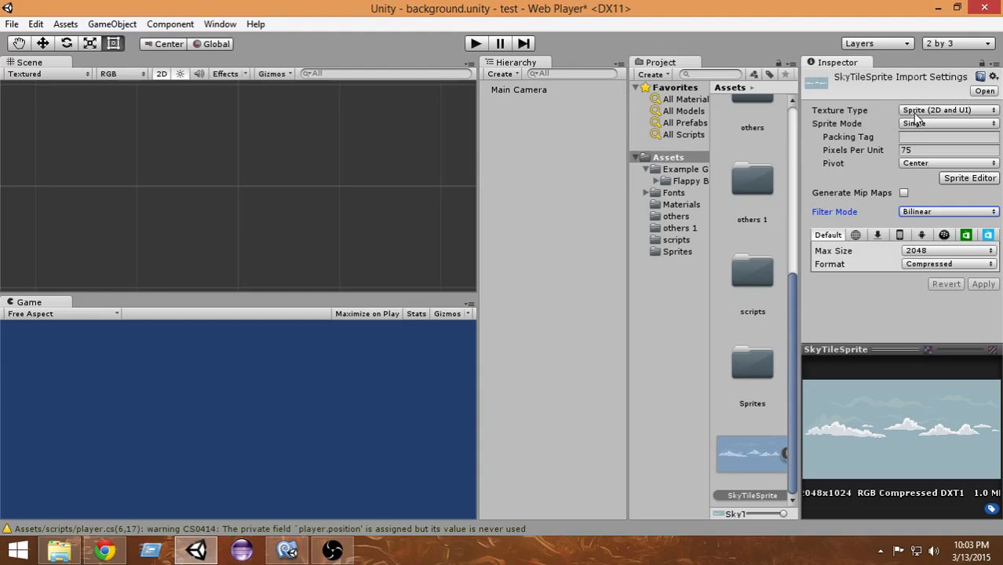
mouse_move(945, 110)
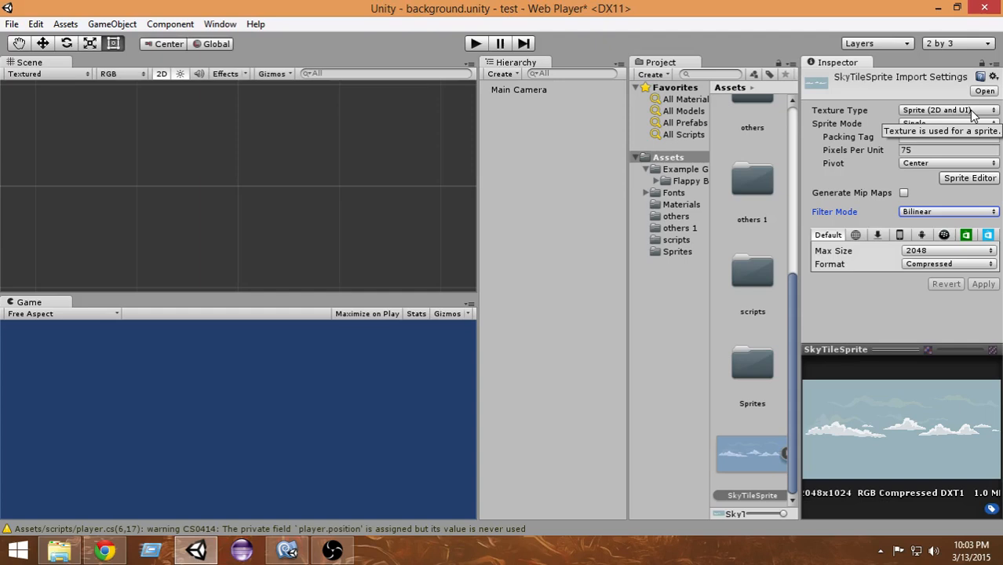
mouse_move(802, 402)
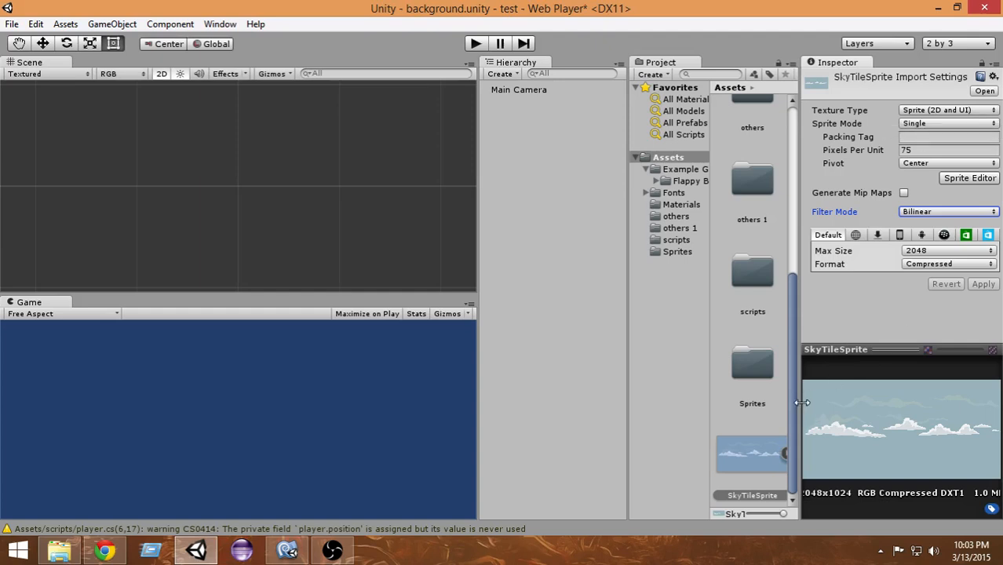
mouse_move(765, 469)
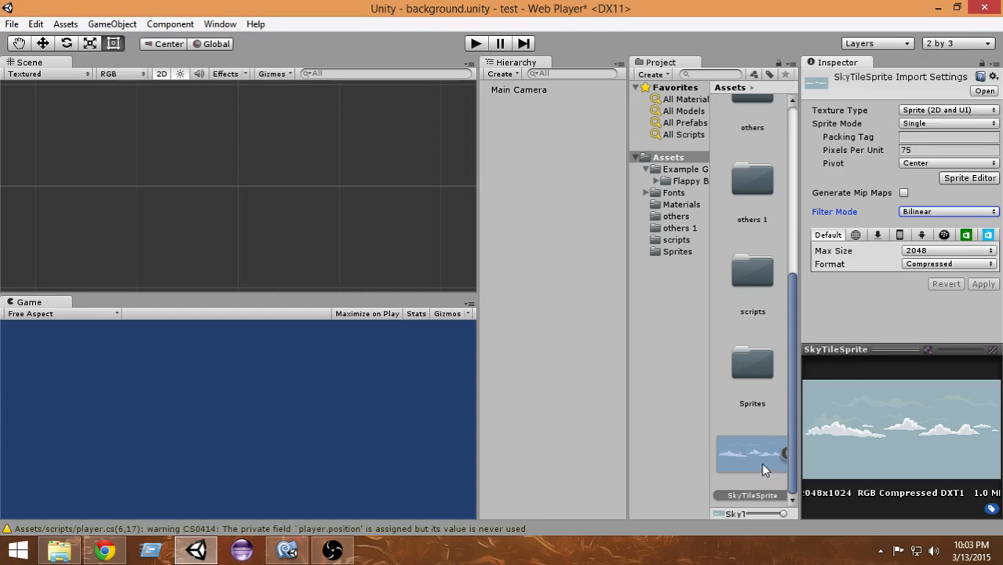
mouse_move(843, 143)
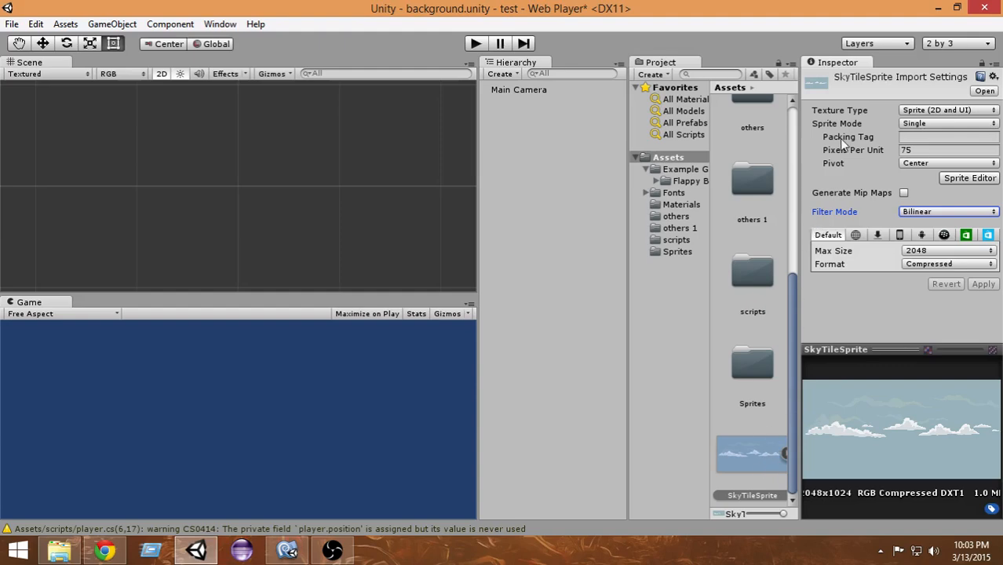
- Import SkyTileSprite as a Texture with Repeat wrap mode and apply the settings
left_click(947, 109)
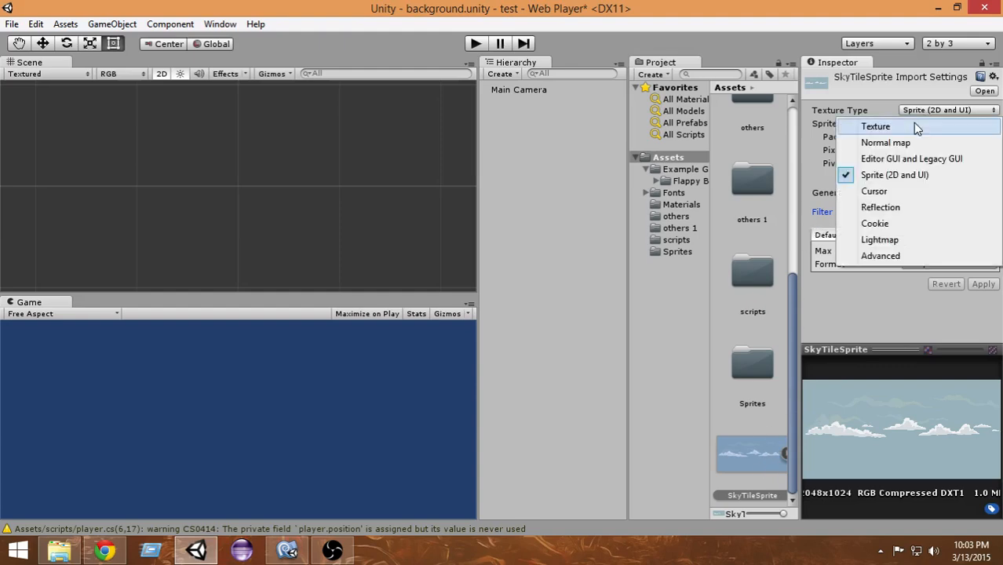
left_click(874, 126)
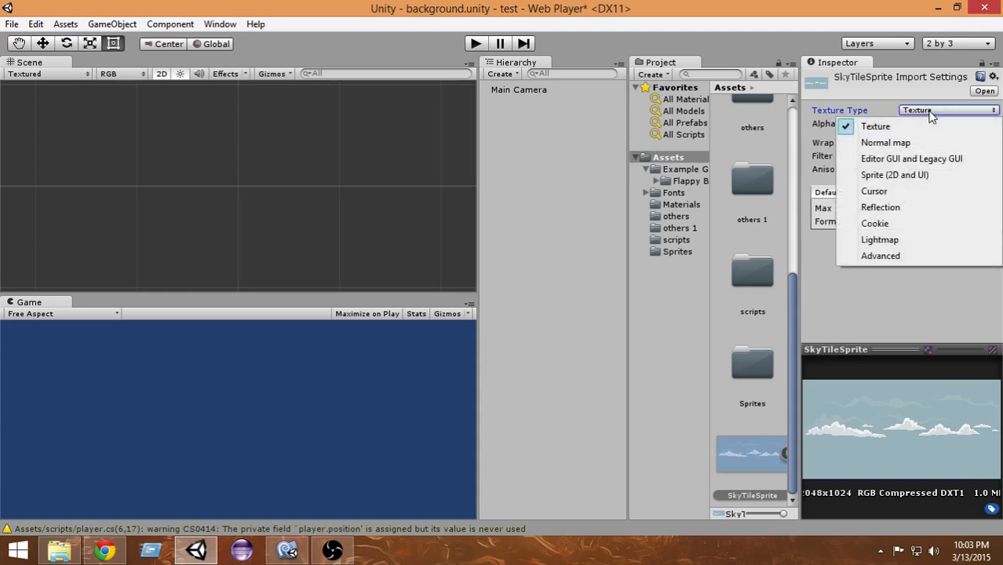
left_click(875, 126)
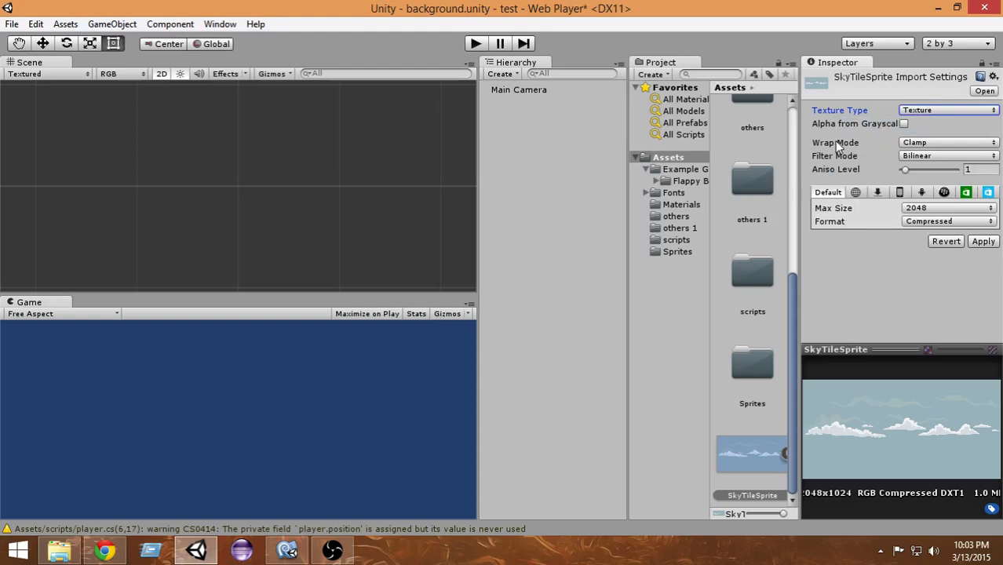
mouse_move(934, 142)
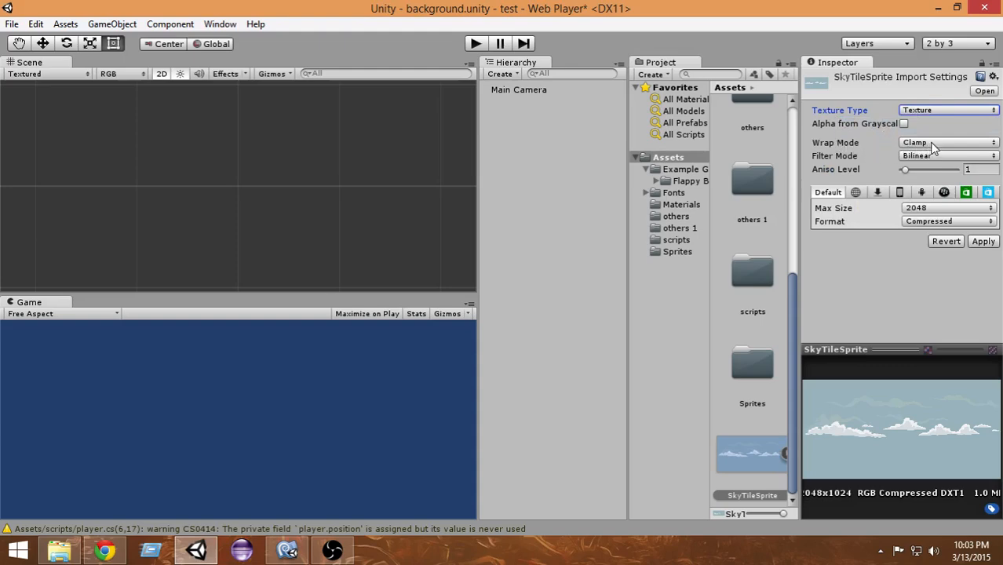
left_click(947, 142)
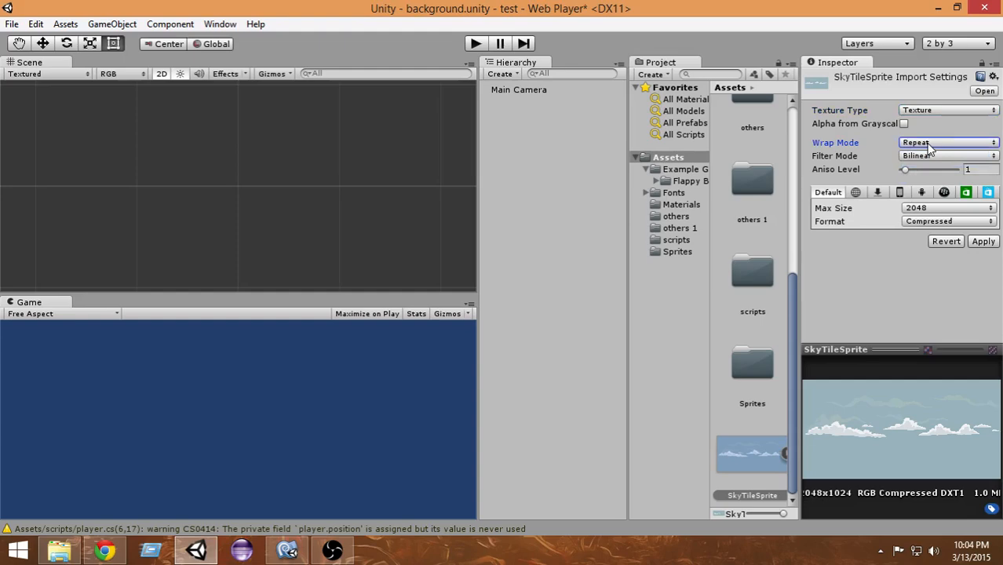
mouse_move(933, 154)
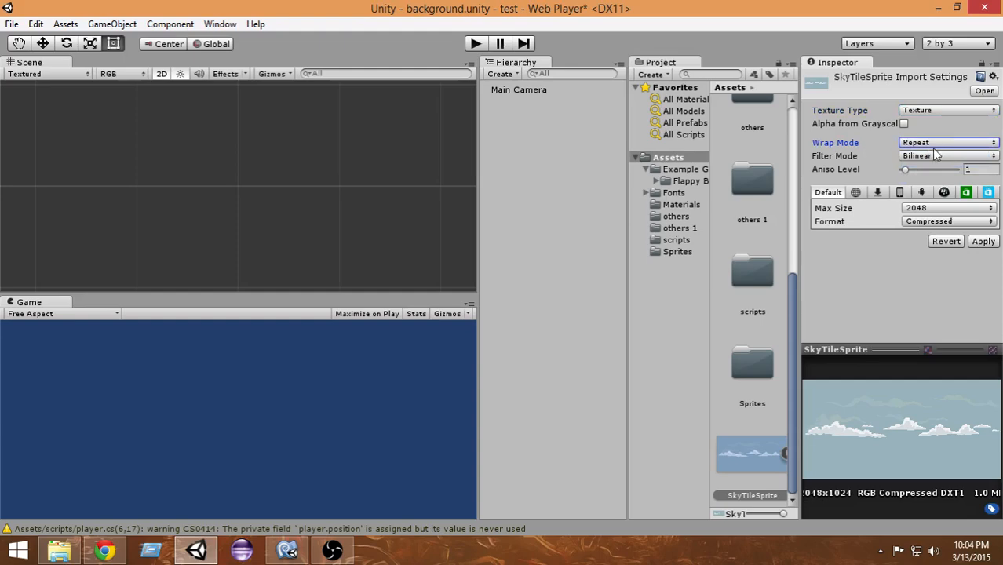
mouse_move(450, 326)
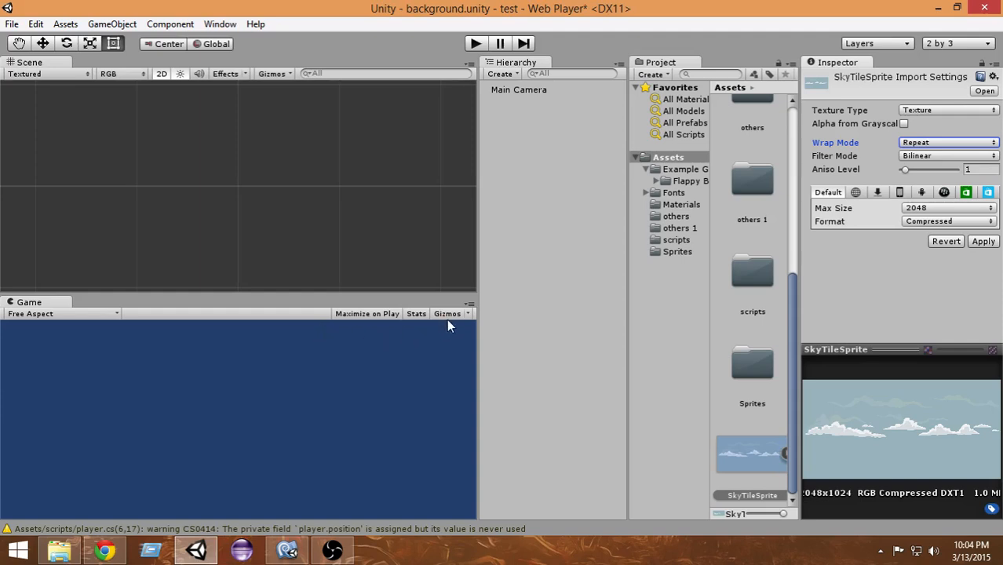
mouse_move(837, 259)
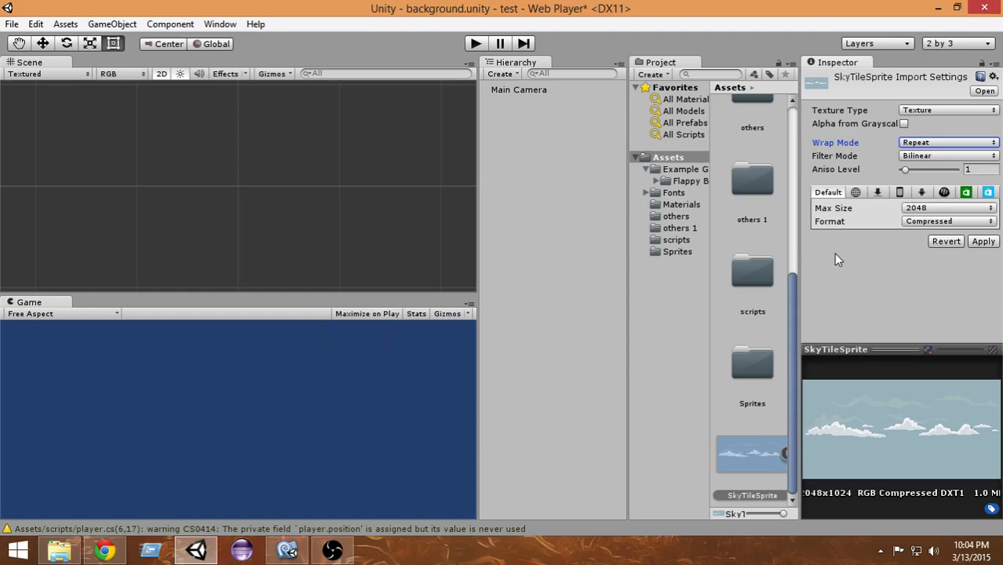
mouse_move(983, 242)
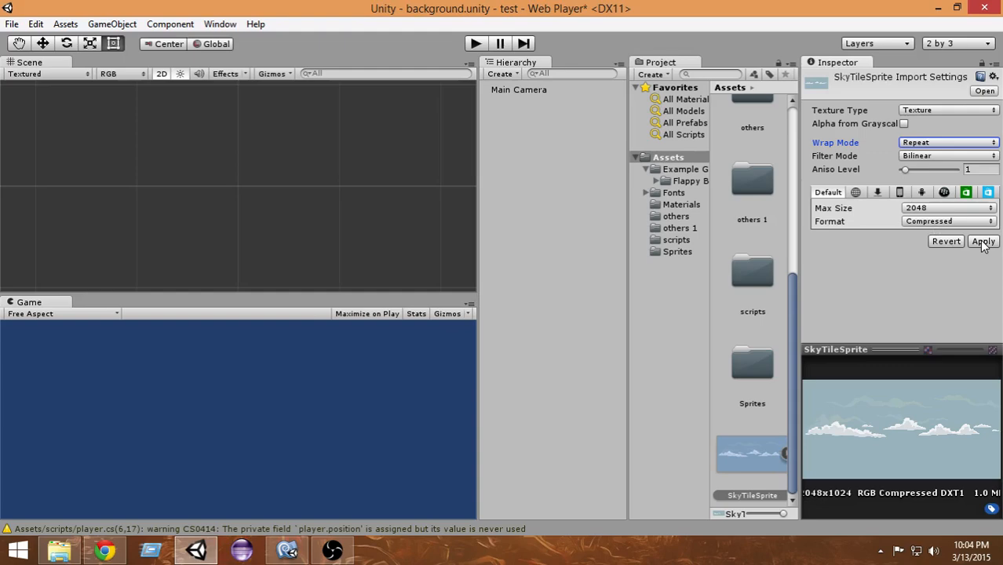
left_click(983, 241)
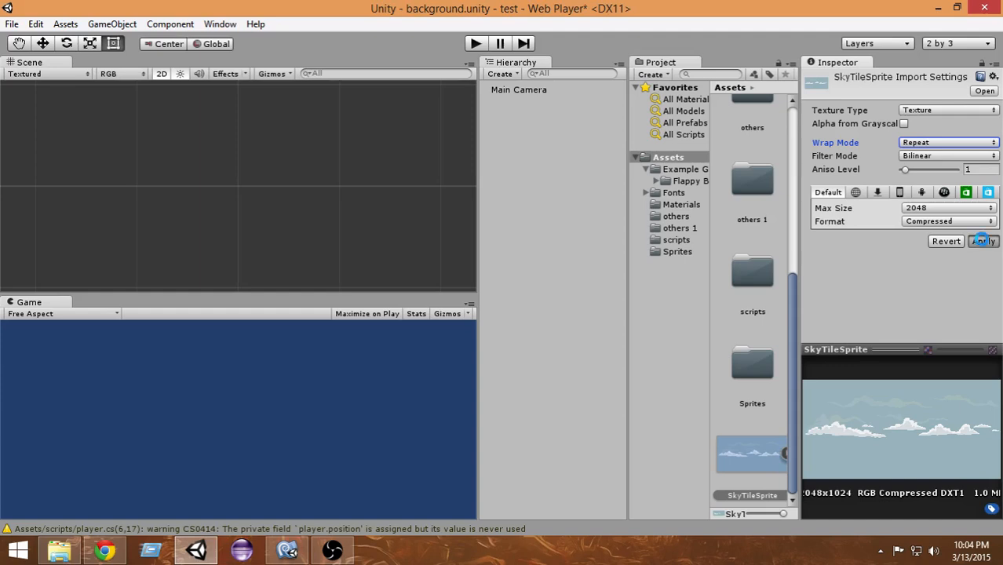
left_click(982, 240)
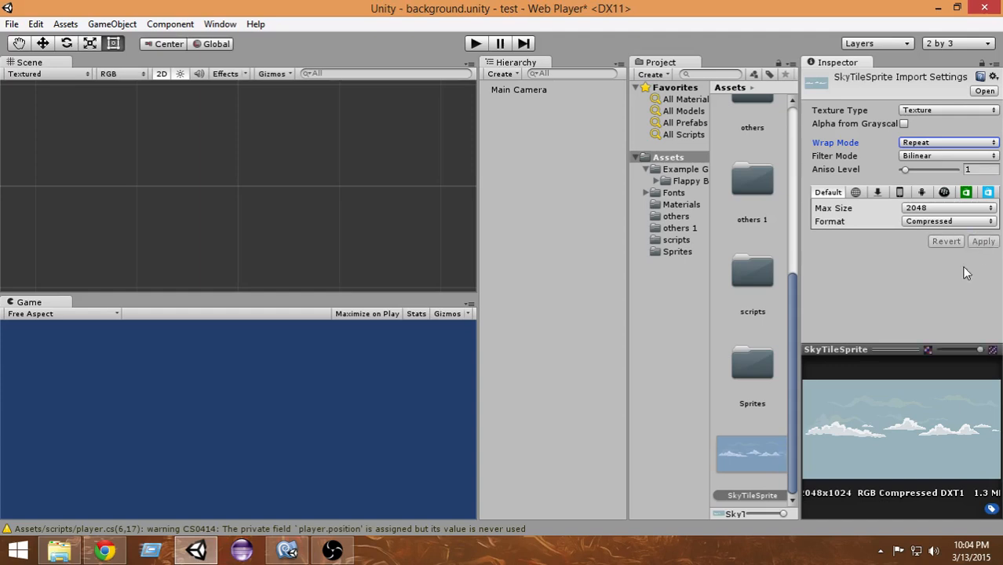
mouse_move(955, 149)
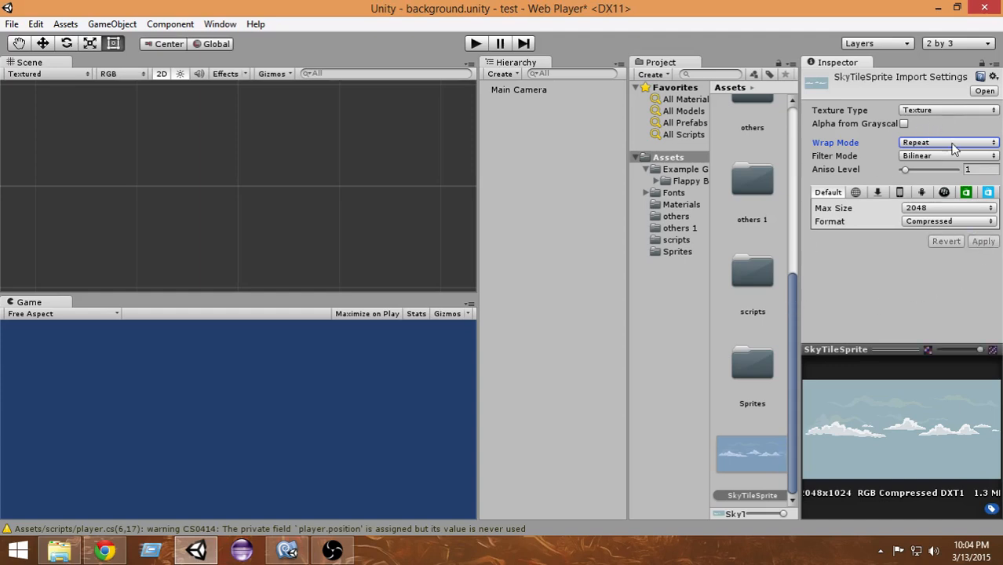
mouse_move(851, 149)
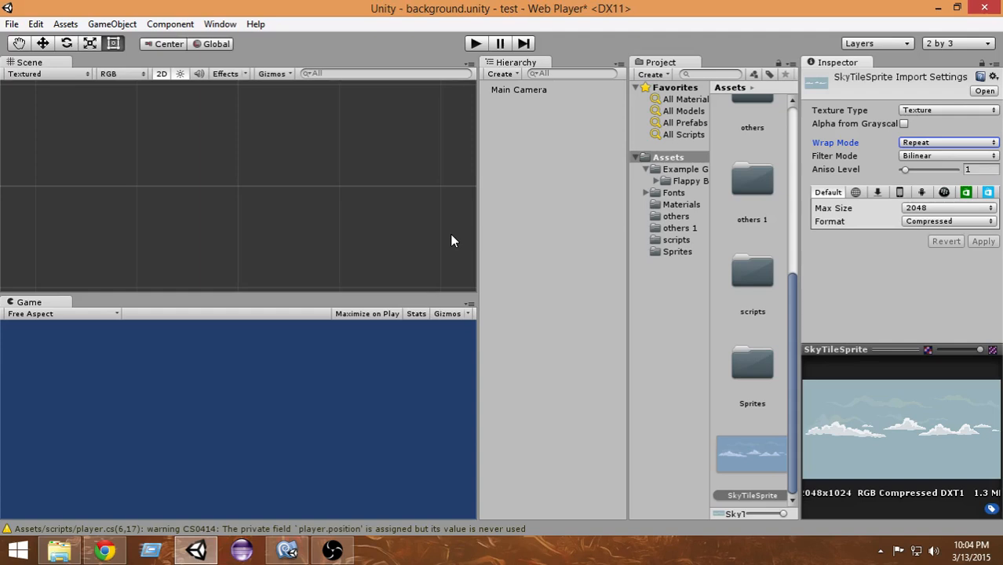
mouse_move(251, 230)
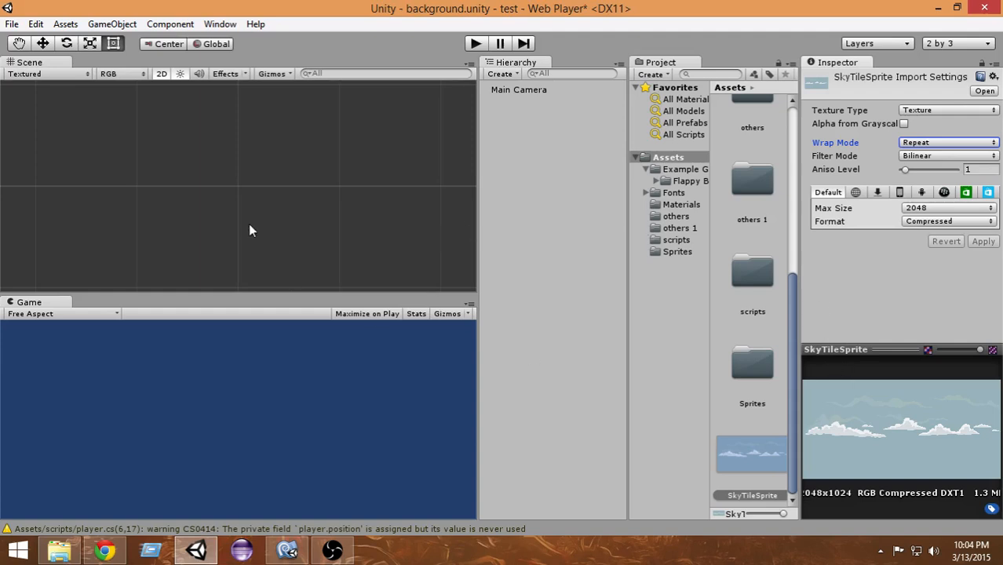
mouse_move(151, 142)
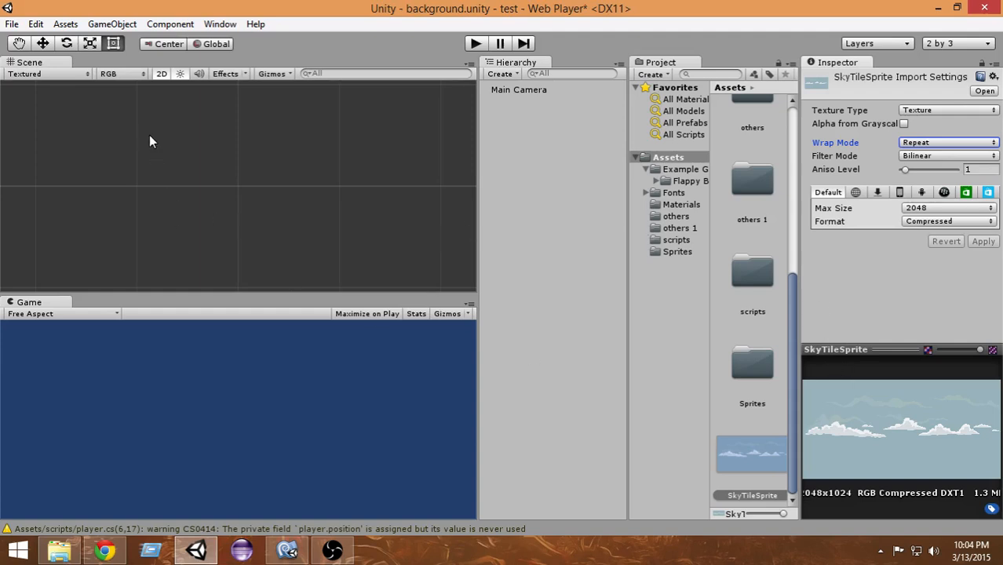
mouse_move(183, 106)
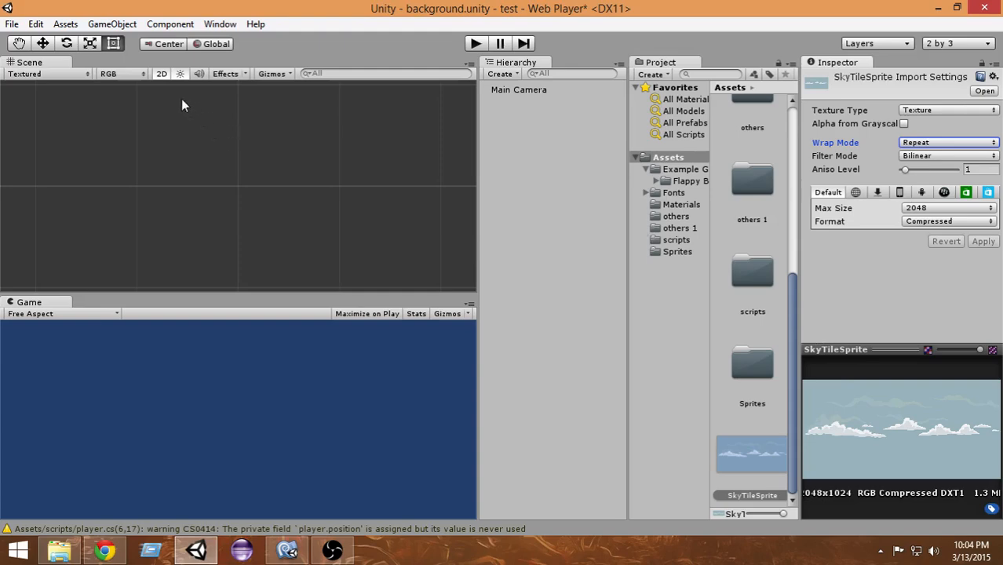
- Create a Quad from GameObject > 3D Object and scale it to 20 by 10
left_click(111, 24)
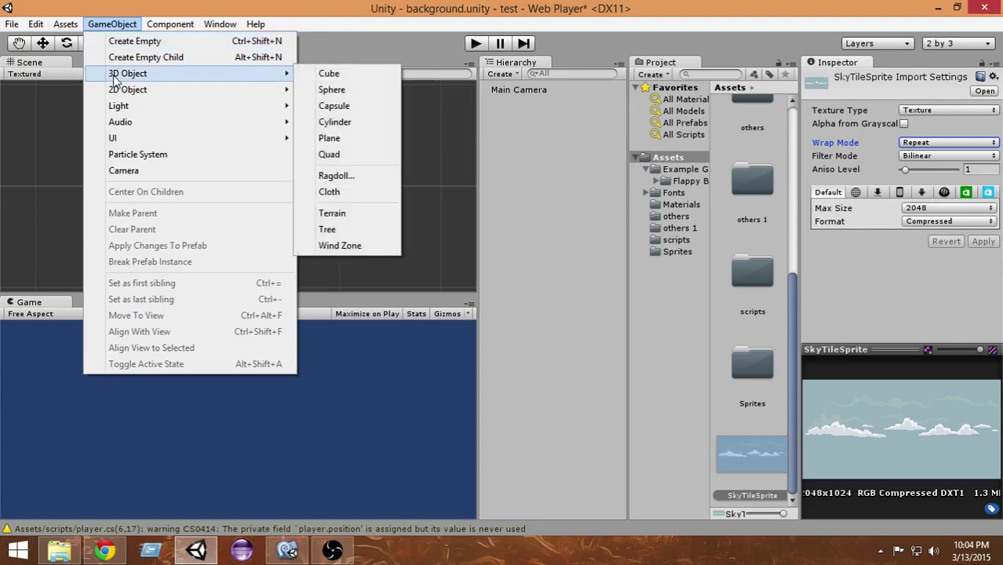
left_click(328, 73)
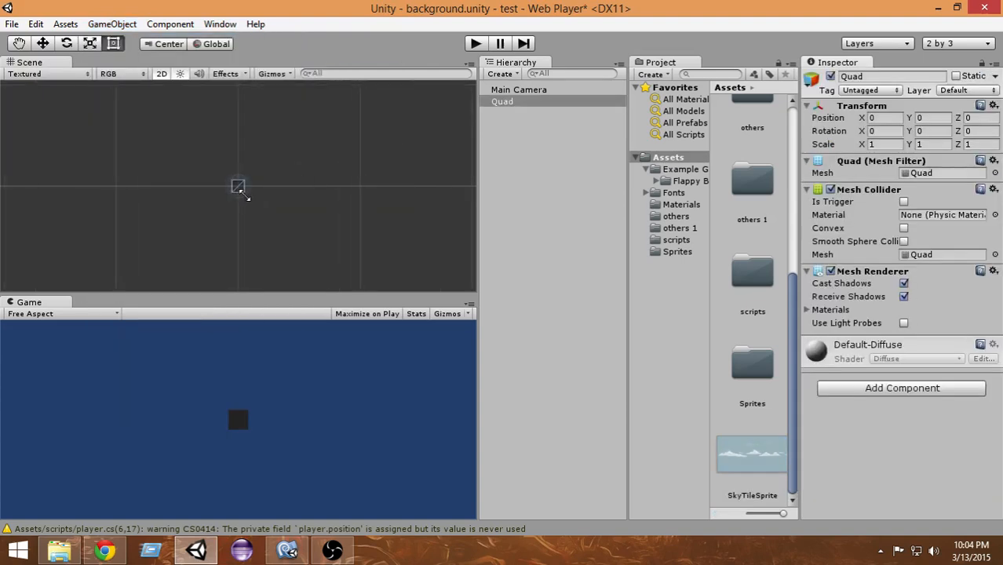
mouse_move(557, 196)
type("20")
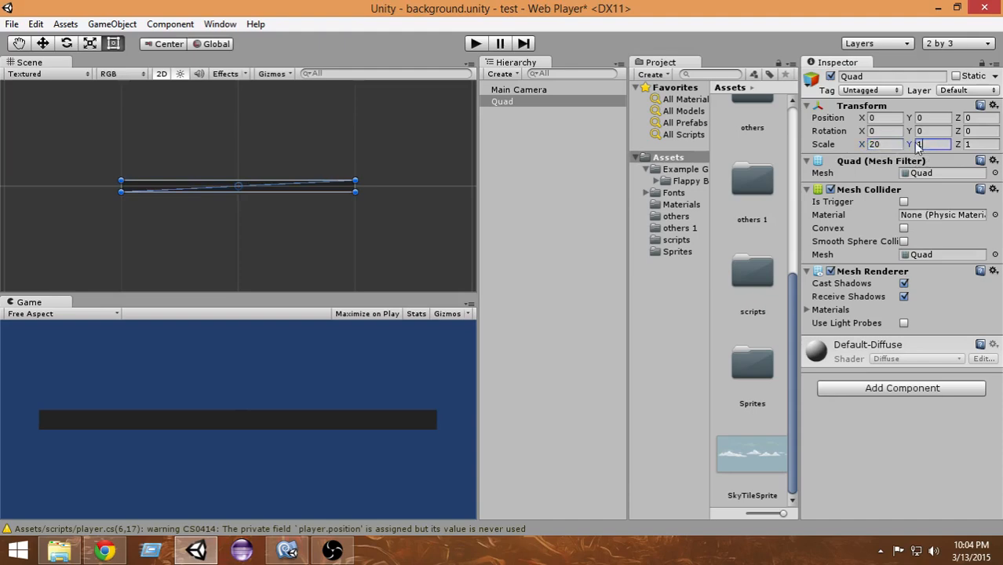
type("10")
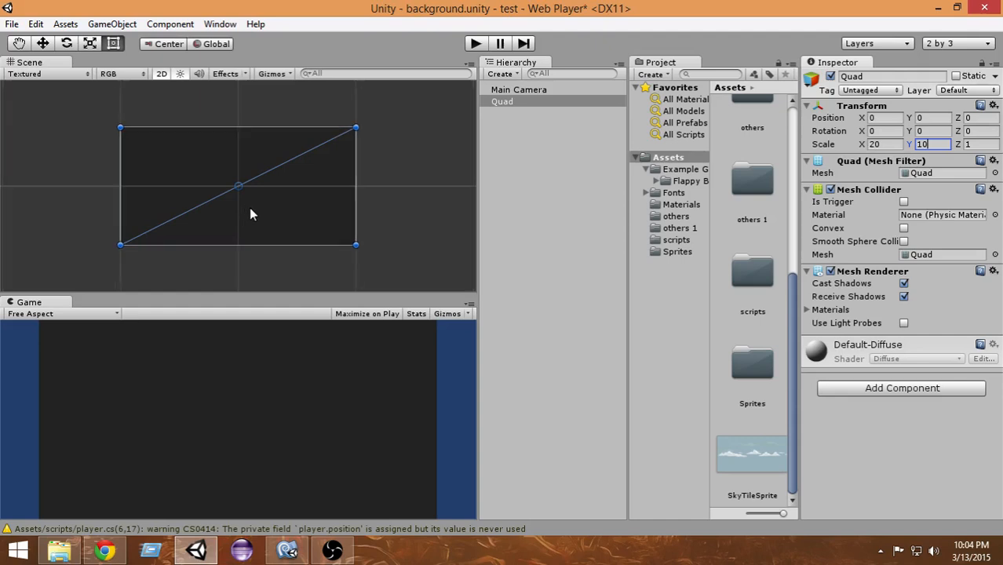
mouse_move(327, 228)
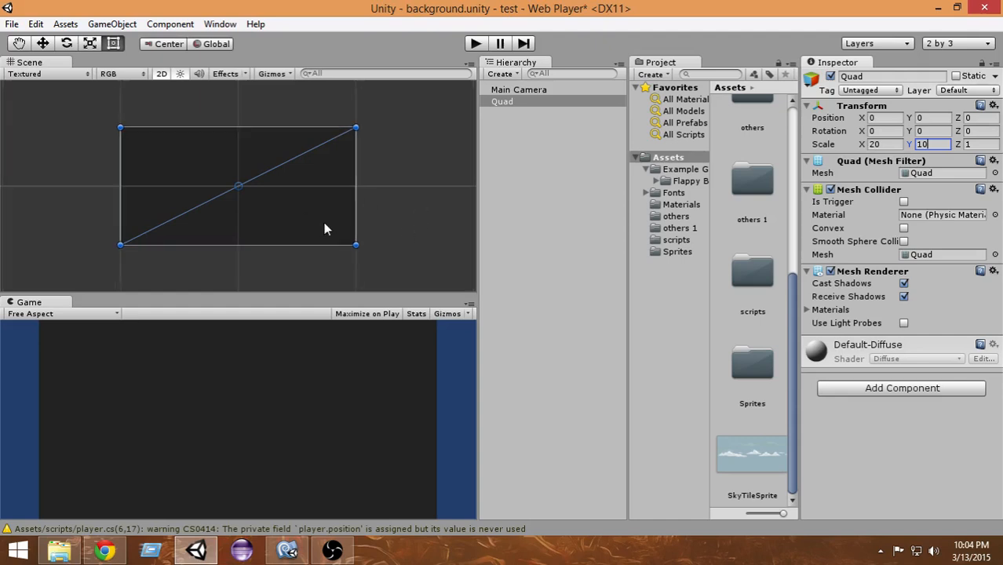
mouse_move(227, 161)
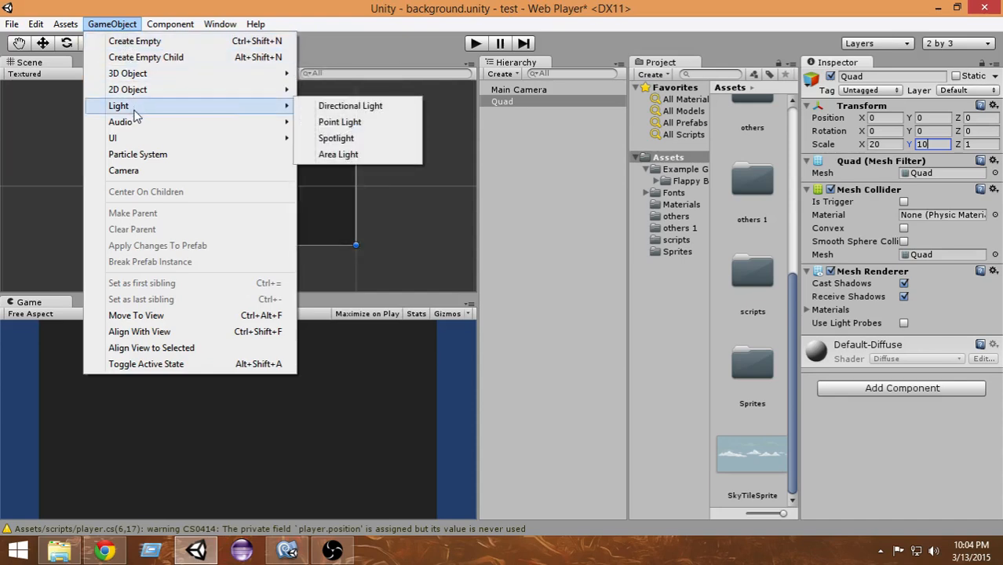
mouse_move(350, 106)
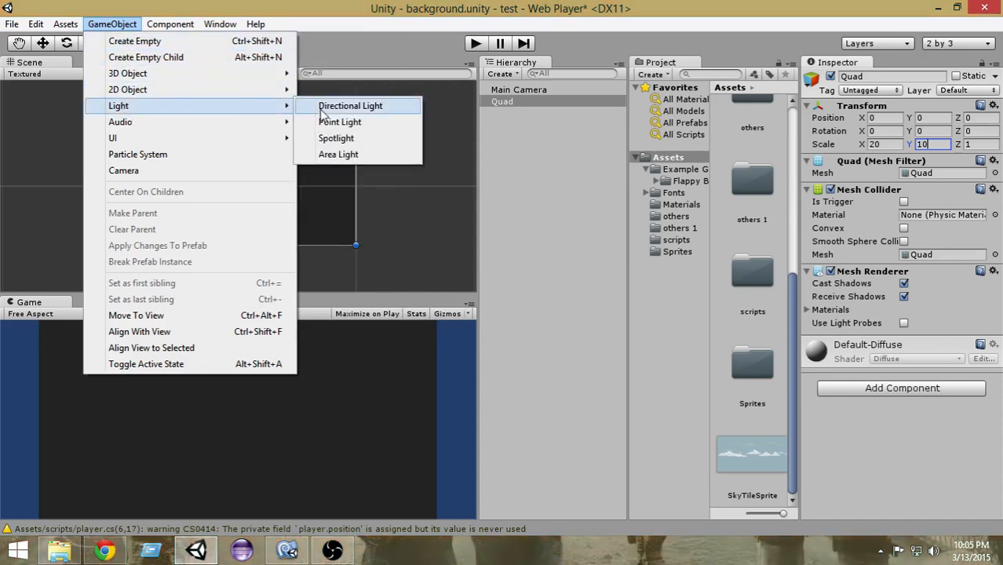
- Add a directional light, texture the background quad with SkyTileSprite, and raise the light intensity toward 0.8
left_click(350, 105)
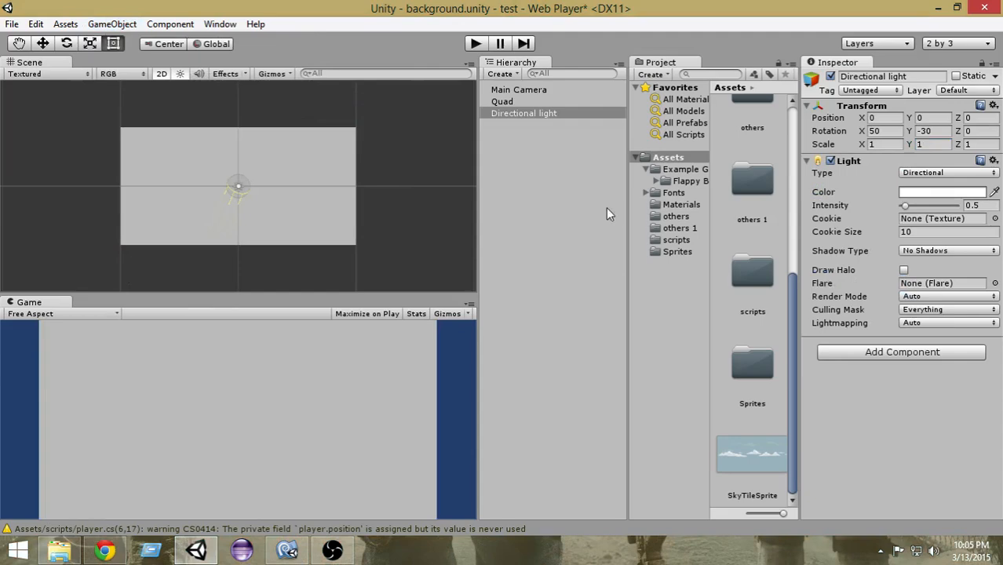
left_click(502, 101)
type("backgroun")
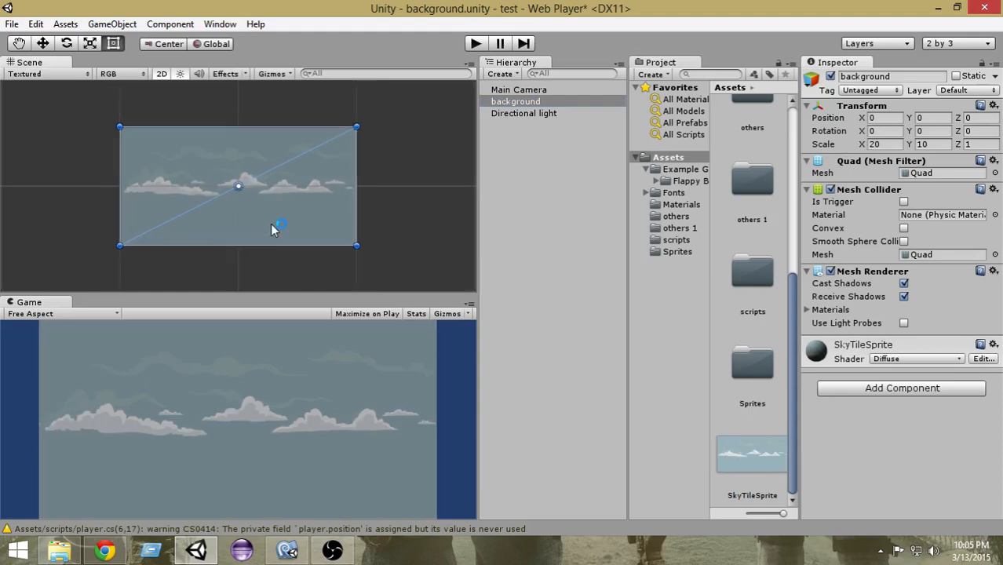
mouse_move(594, 166)
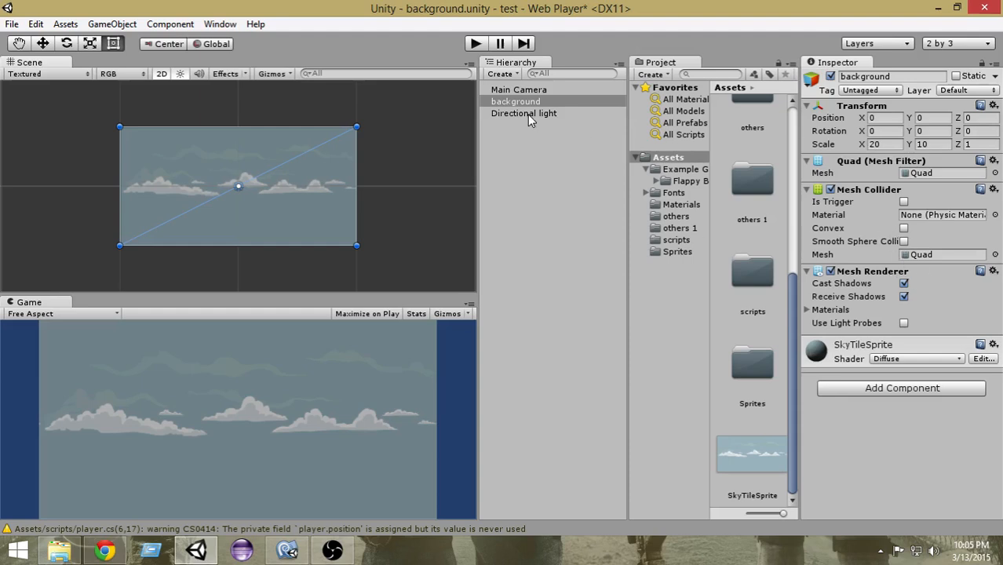
left_click(523, 113)
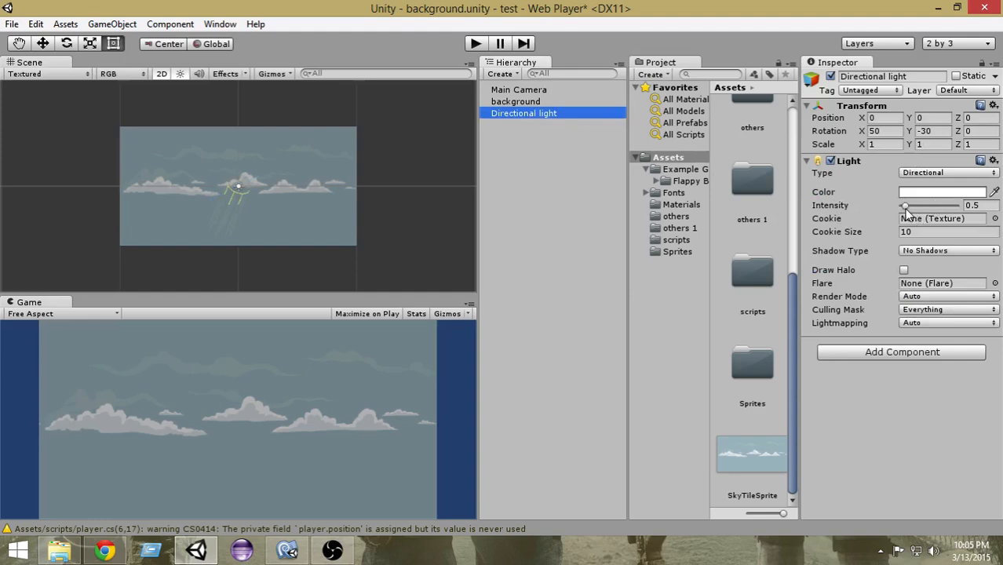
left_click_drag(905, 205, 914, 205)
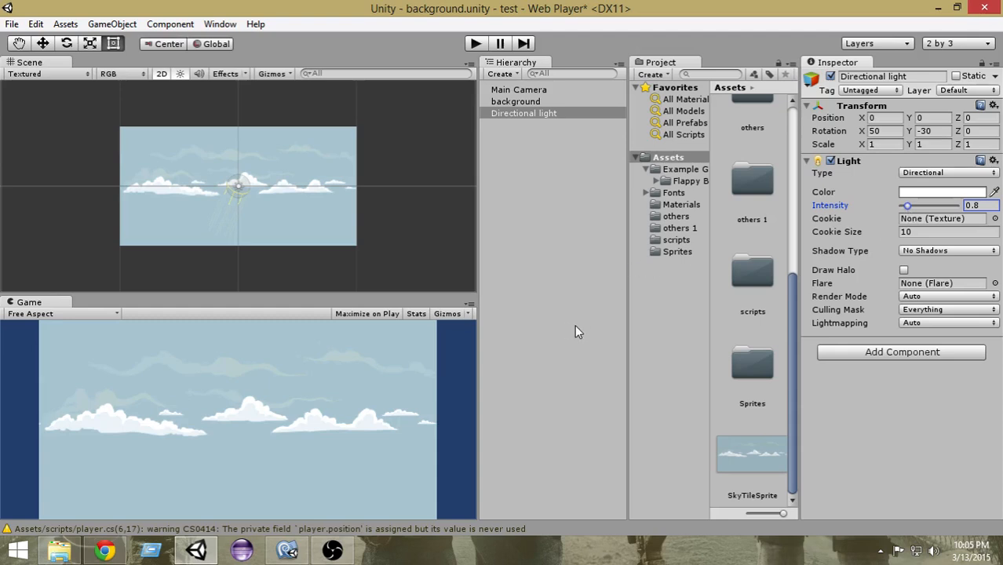
- Attach a new C# script named scroll to the background quad via Add Component
left_click(516, 101)
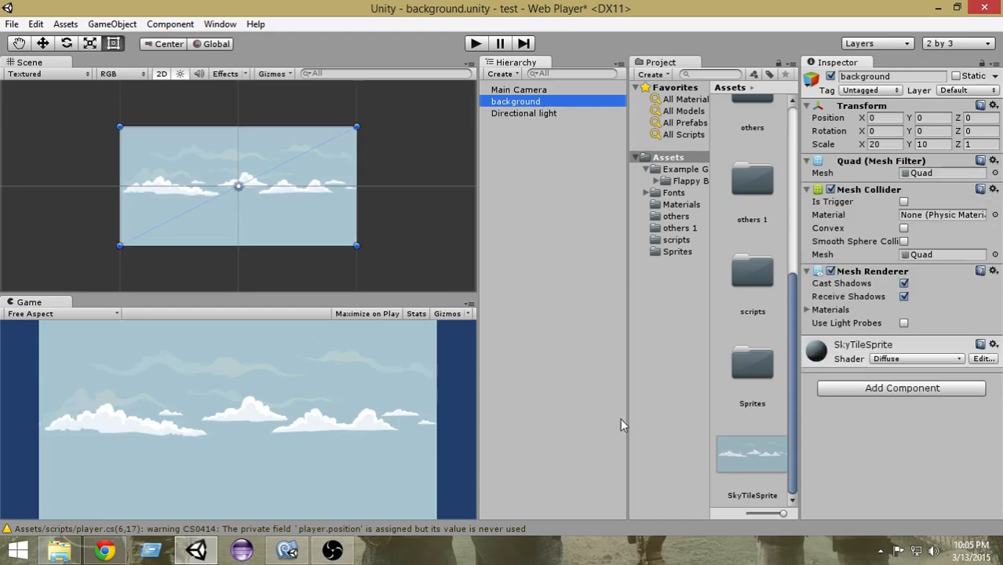
mouse_move(890, 402)
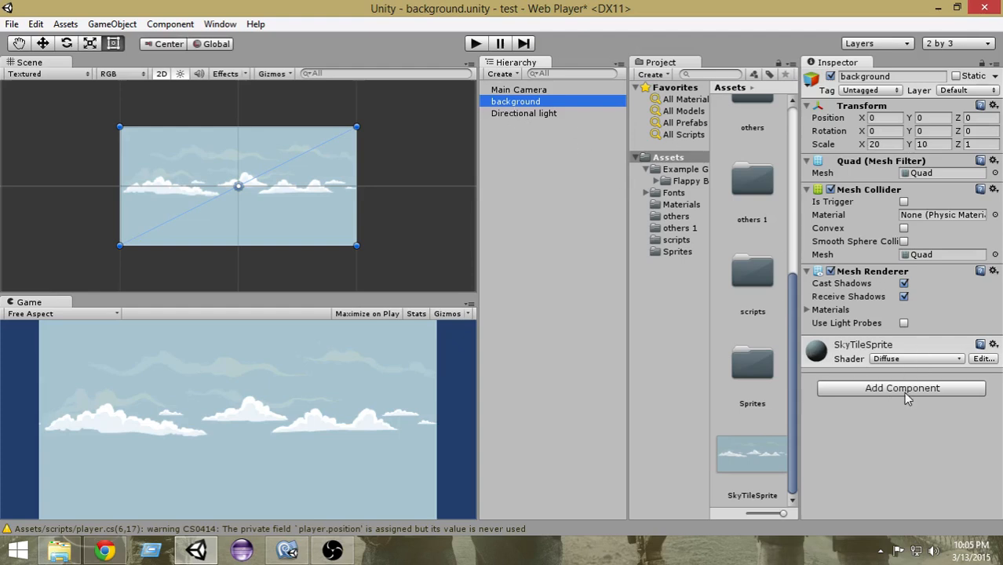
left_click(901, 388)
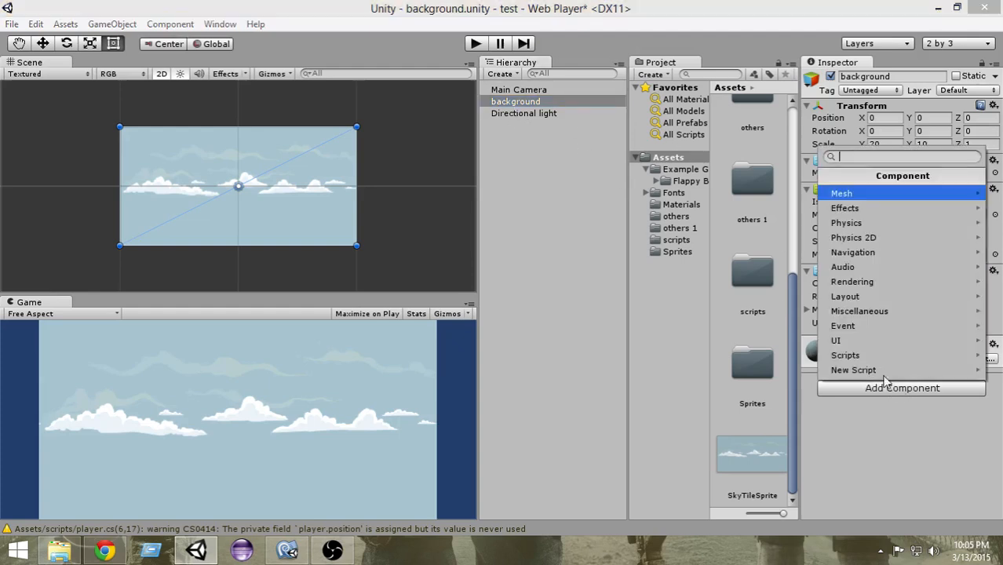
left_click(853, 370)
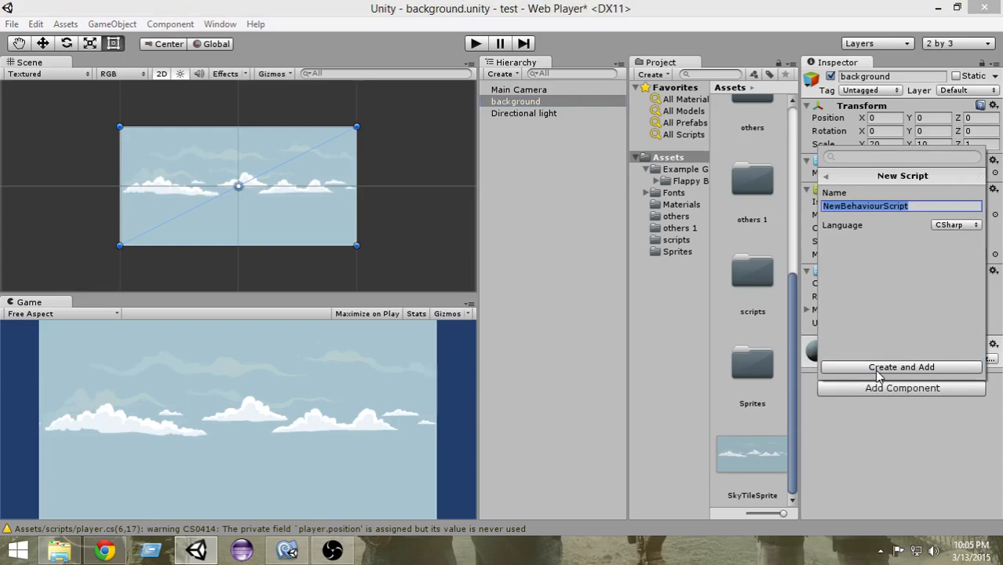
type("scroll")
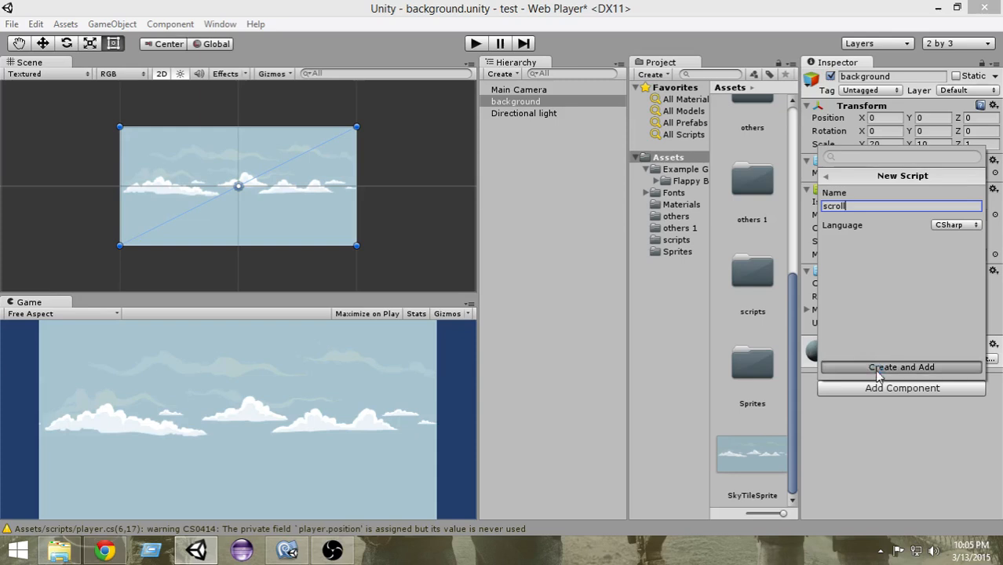
left_click(900, 366)
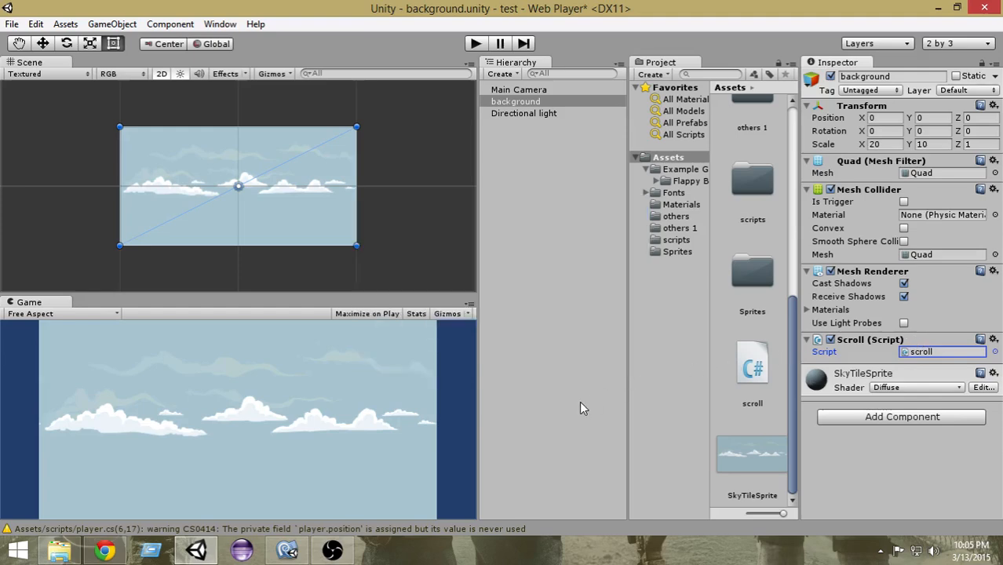
- In scroll.cs declare public float speed = 0.5;
double_click(752, 362)
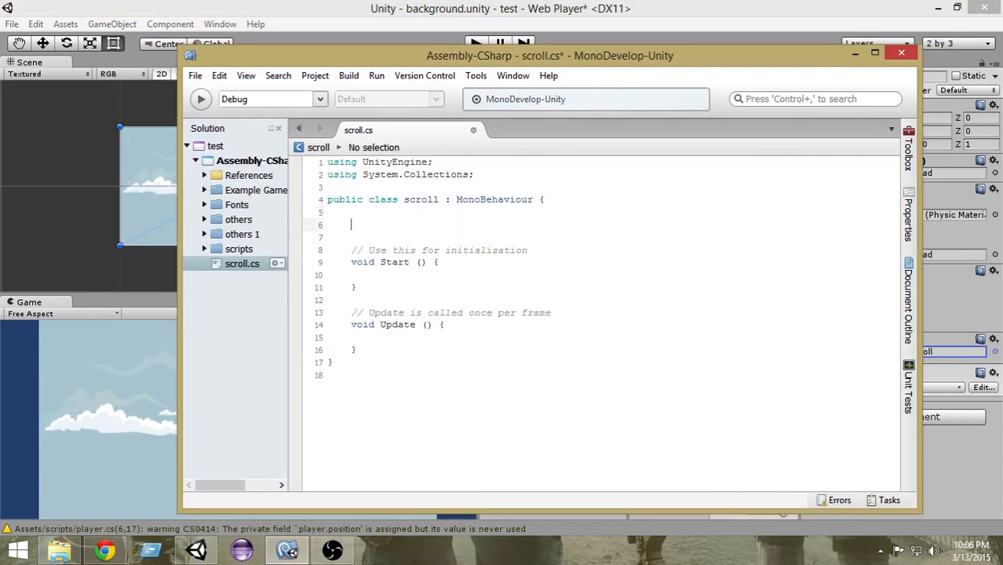
type("public float sp")
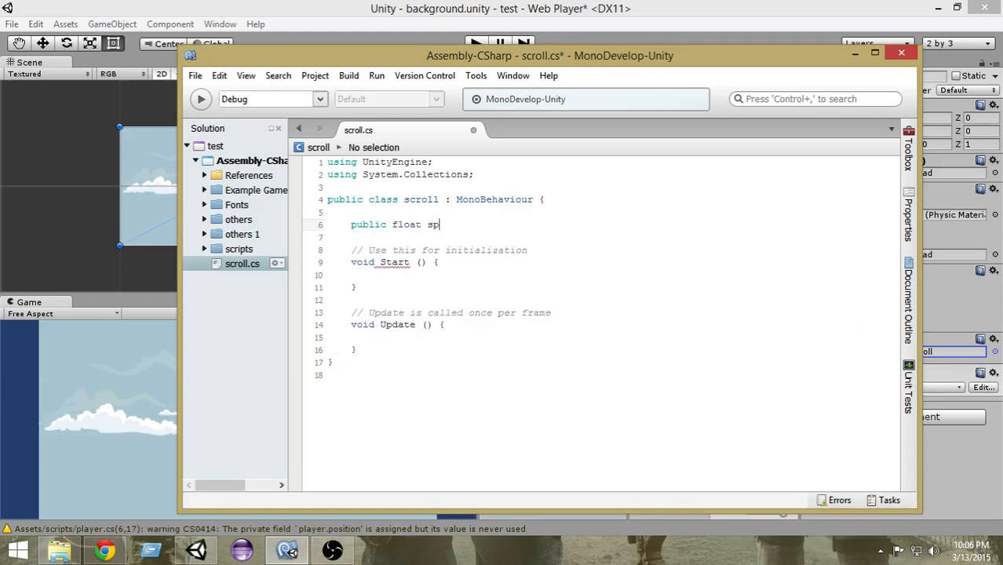
type("eed")
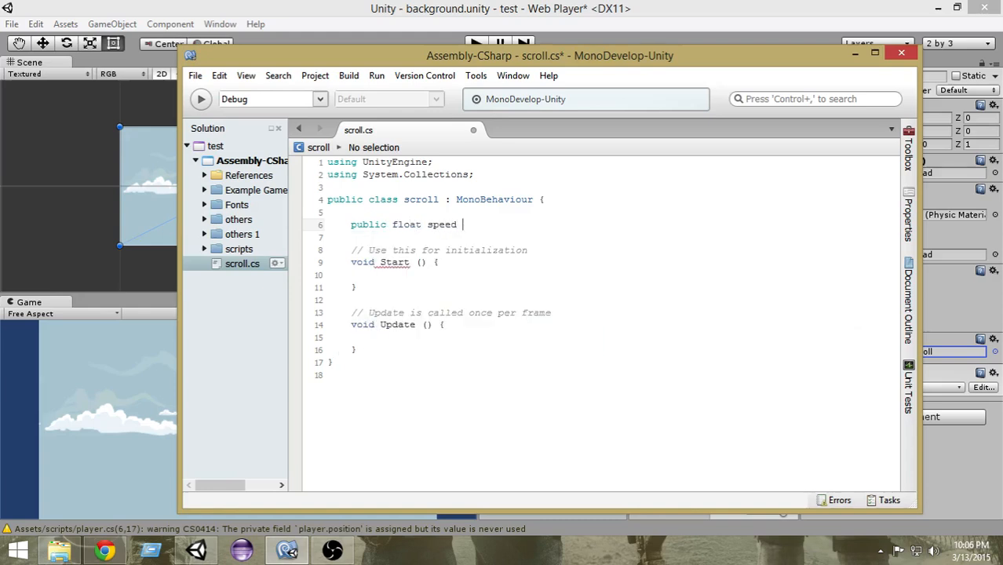
type("=")
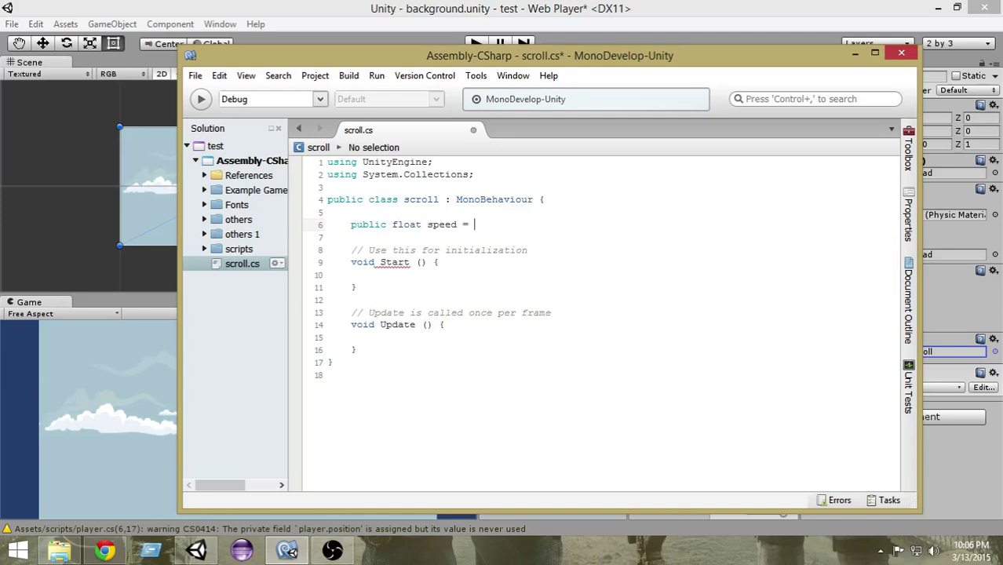
type("0.5")
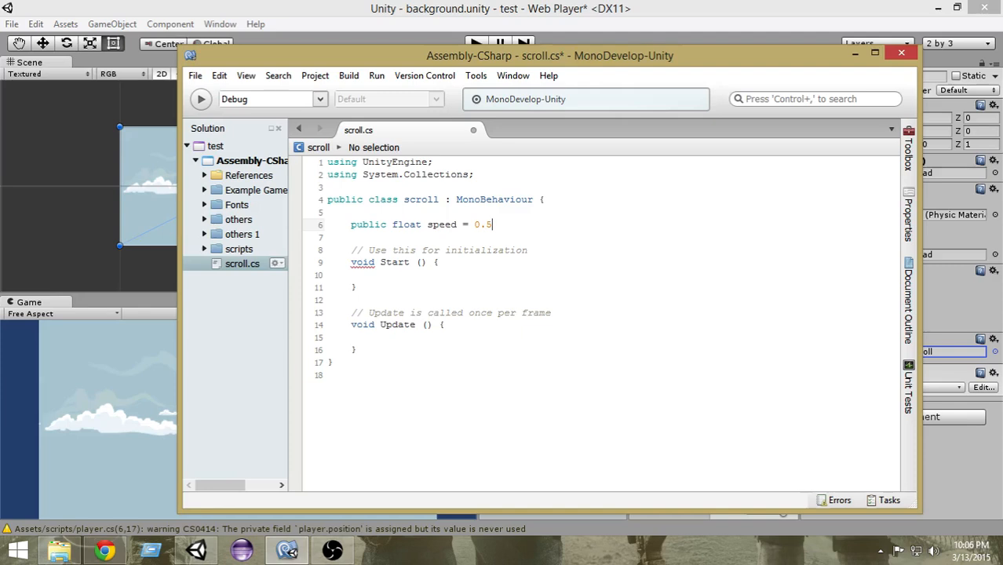
type(";")
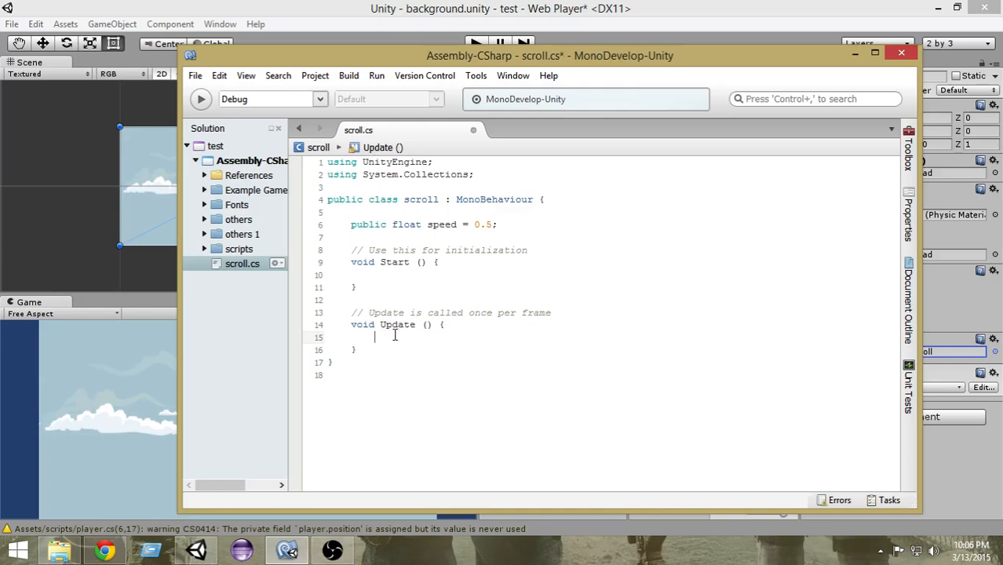
- In Update write Vector2 offset = new Vector2 (Time.time * speed, 0);
left_click(376, 275)
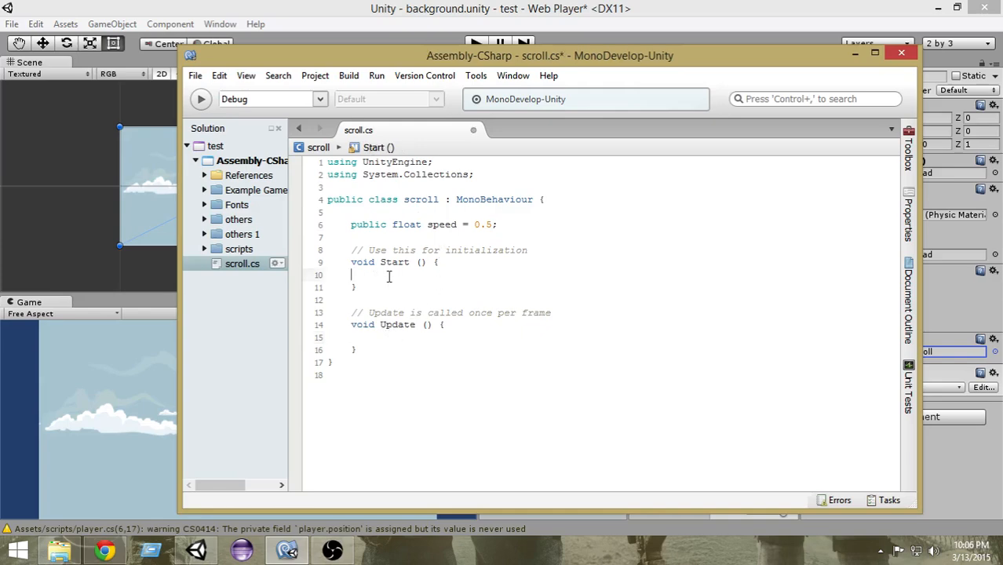
left_click_drag(549, 56, 530, 163)
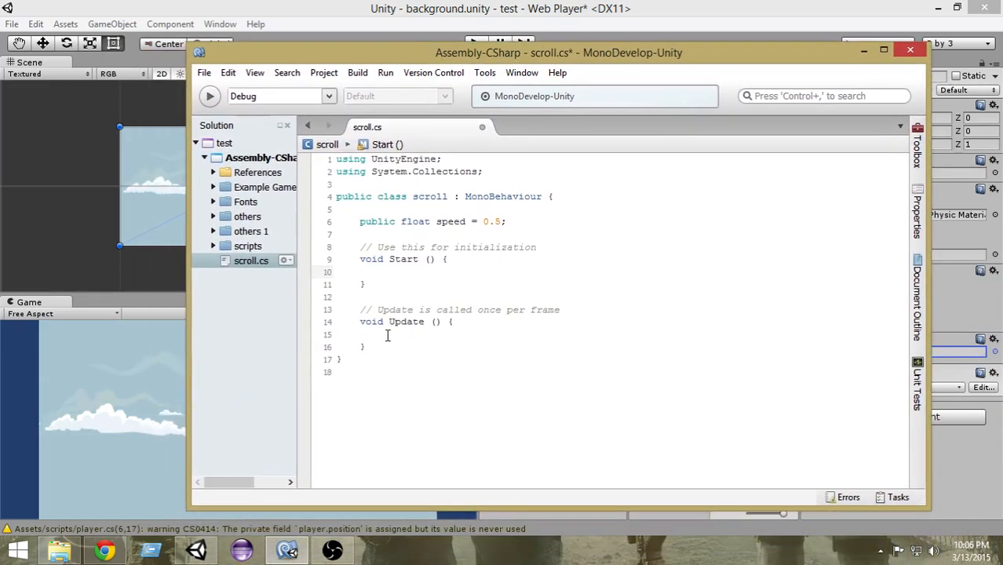
left_click(389, 334)
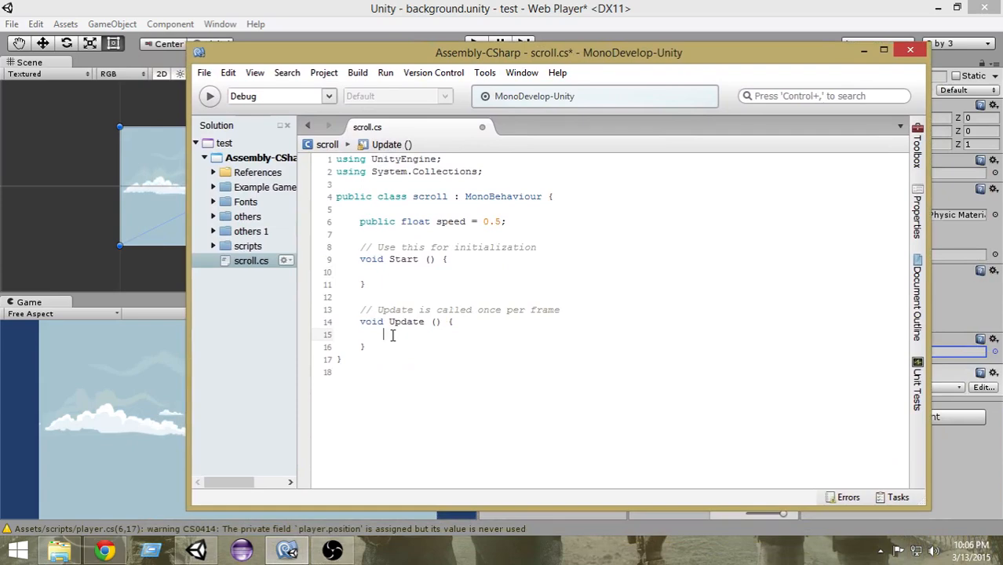
type("v")
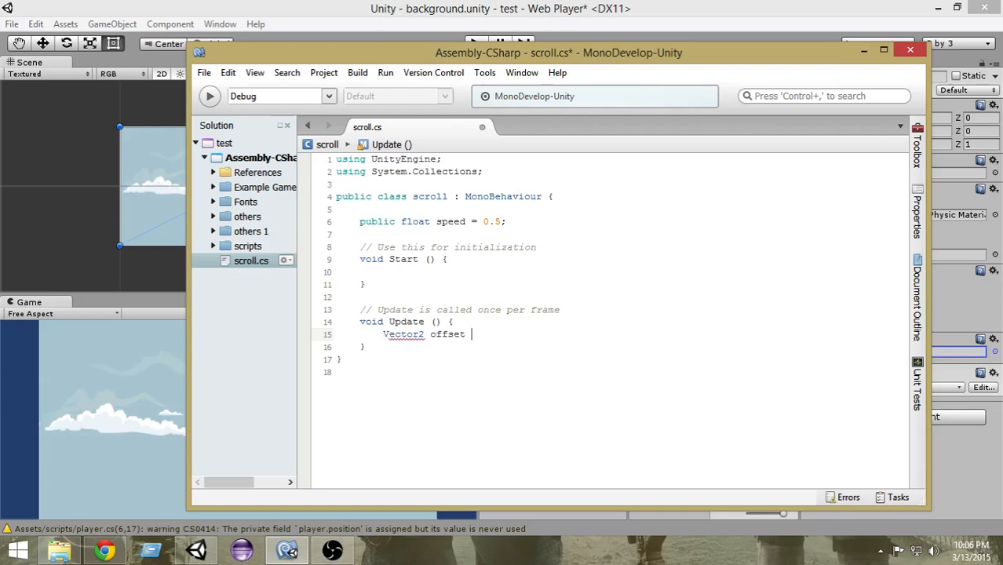
type("= new Vector2")
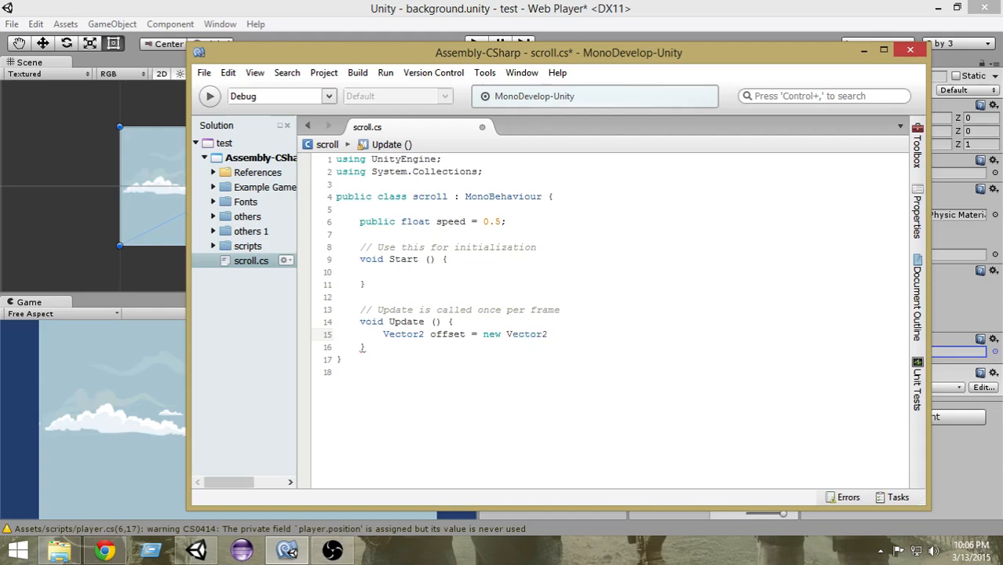
type("(")
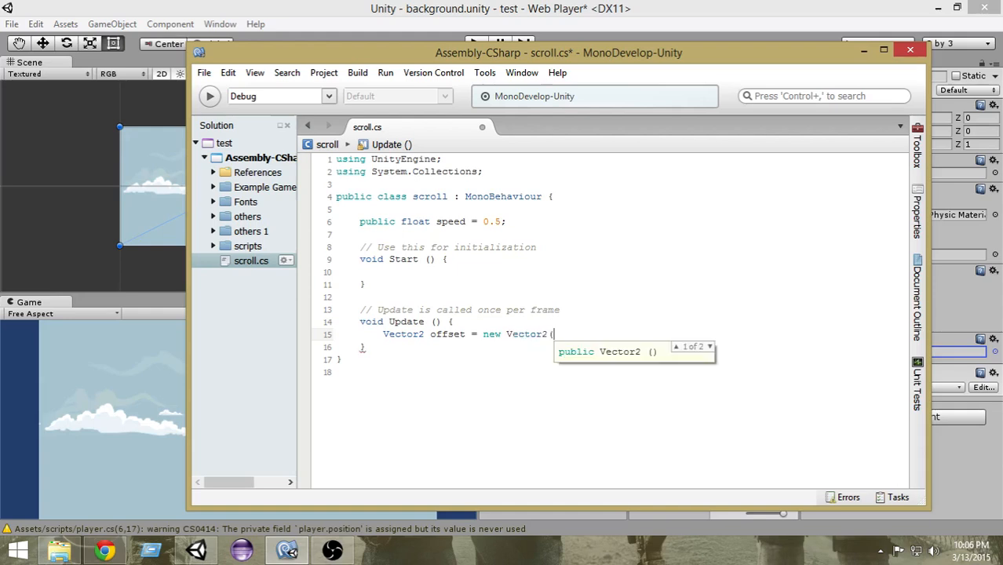
type("Time.")
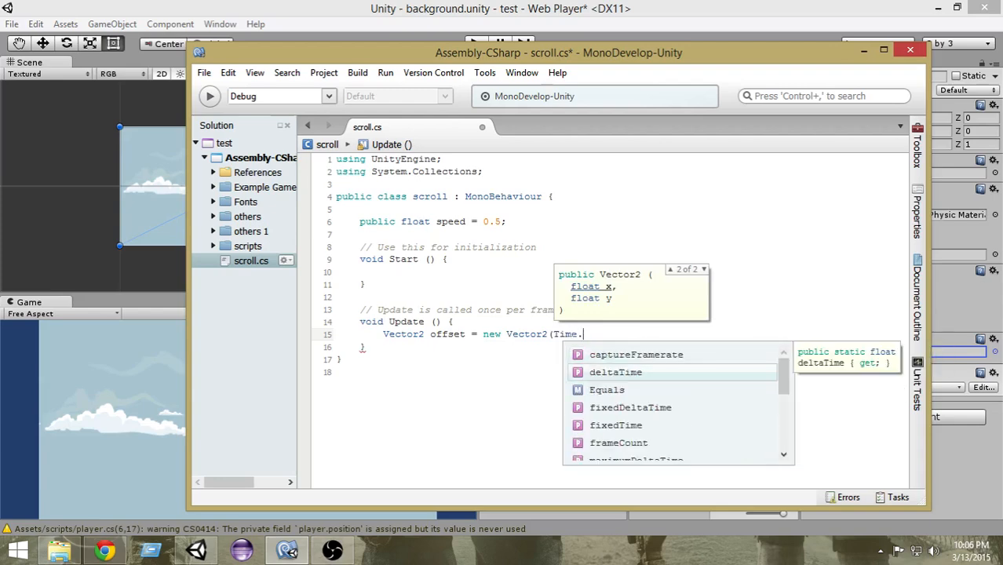
type("time * speed ,")
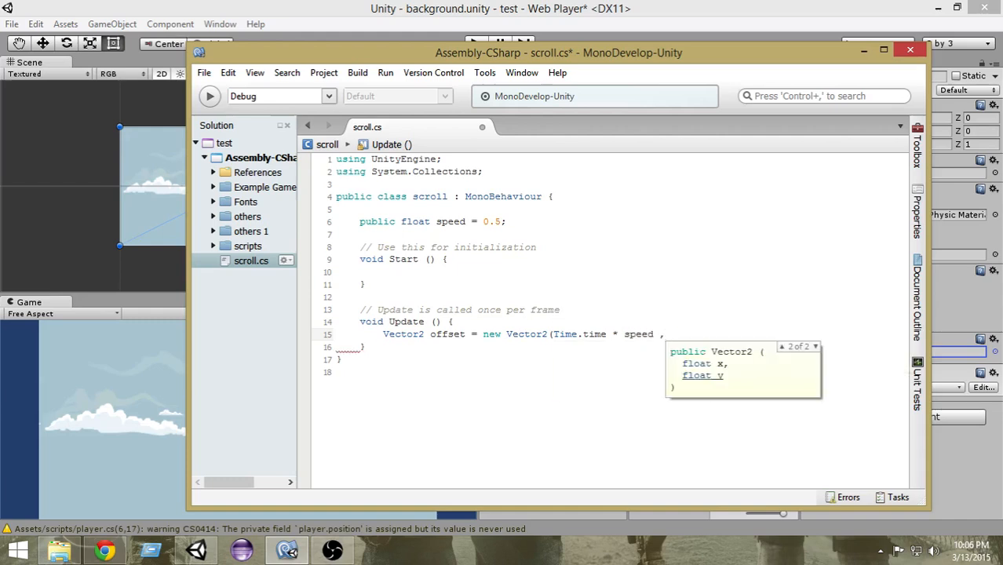
type("0);")
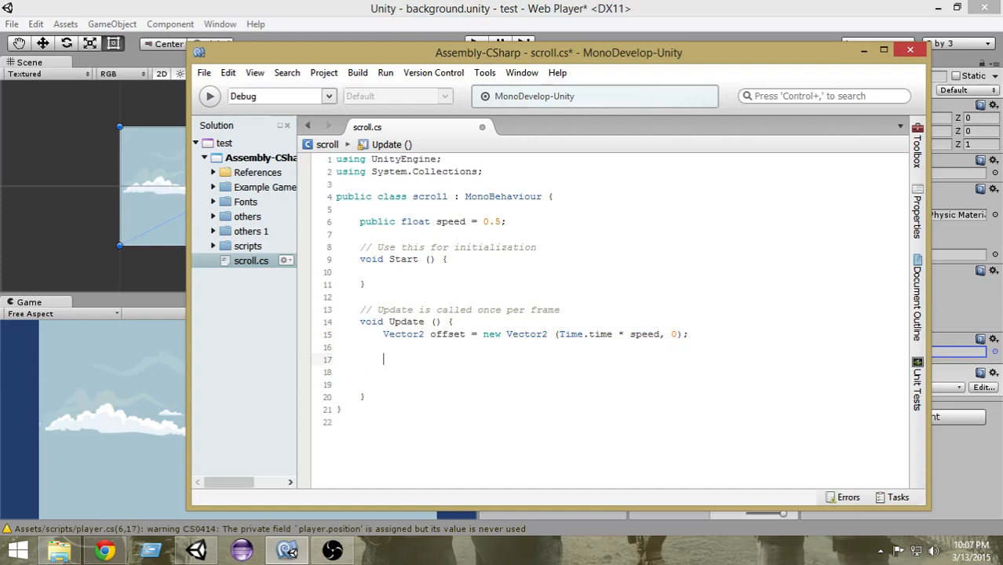
- Assign offset to renderer.material.mainTextureOffset in Update and save the script
type("renderer")
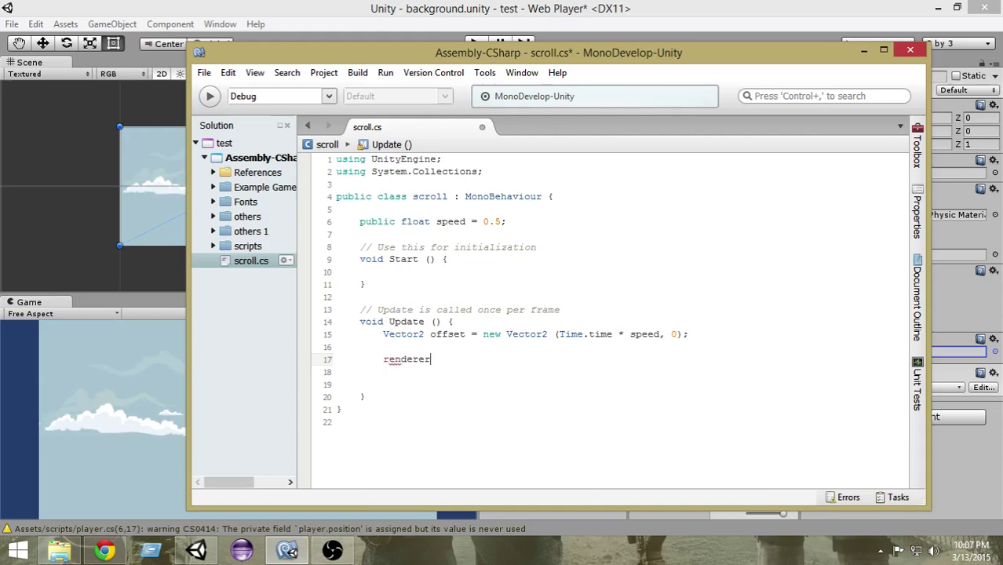
type(".material.mainTextureOffset")
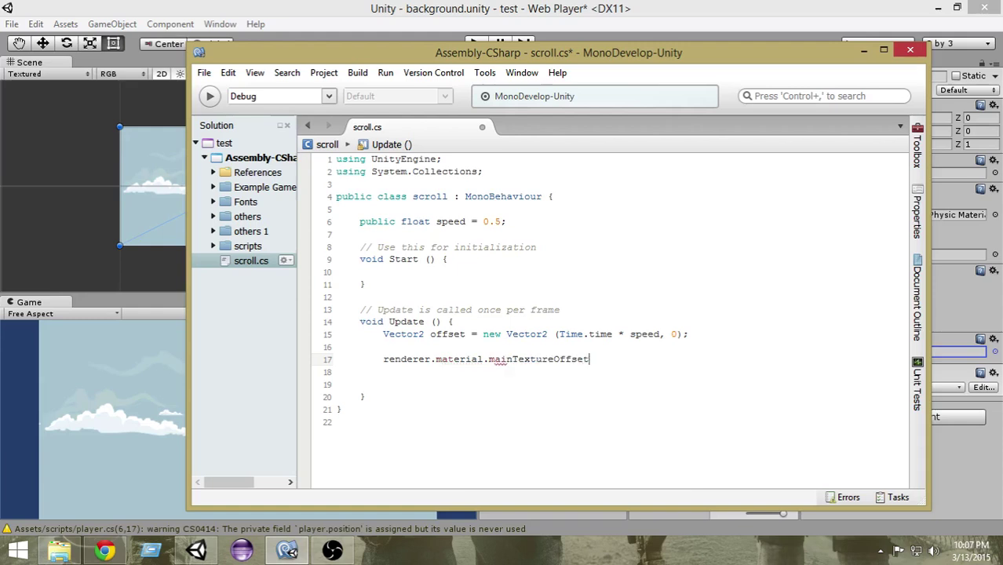
type("= offset;")
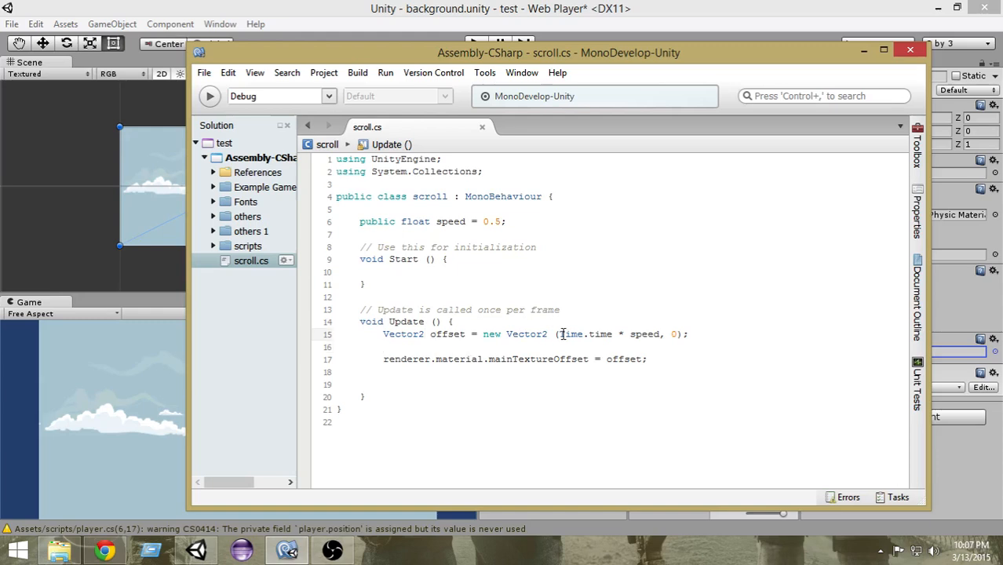
double_click(569, 334)
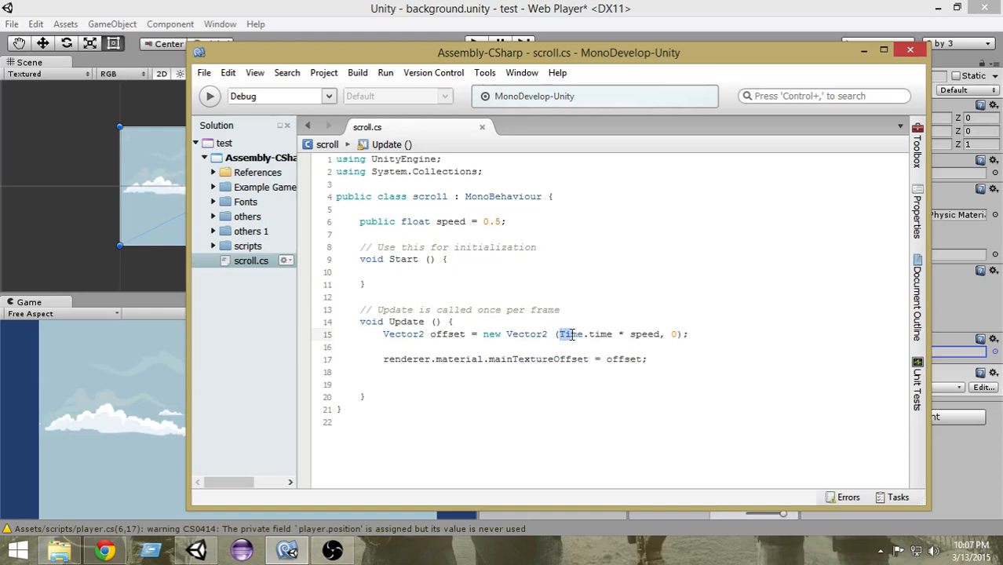
left_click_drag(559, 334, 661, 334)
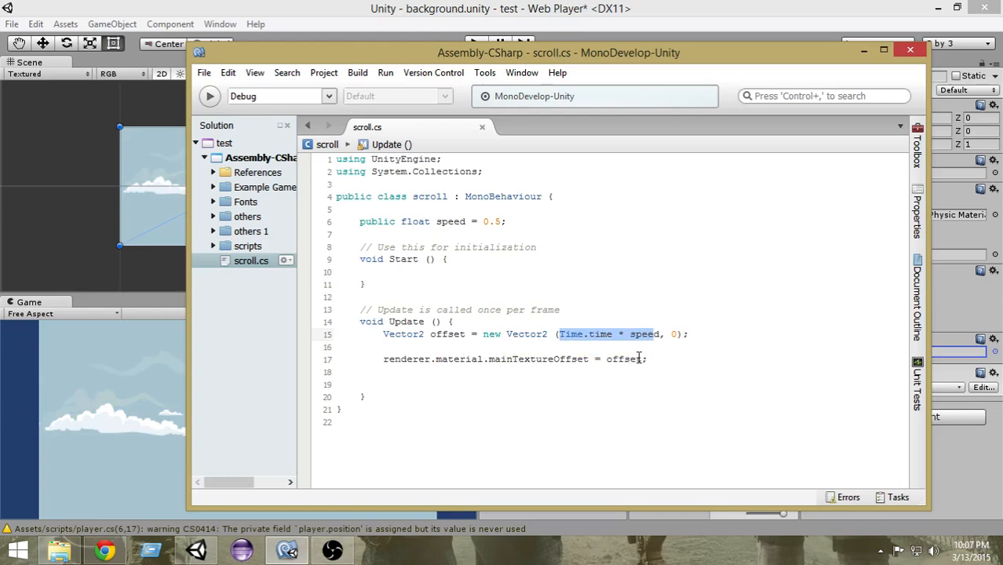
left_click(488, 359)
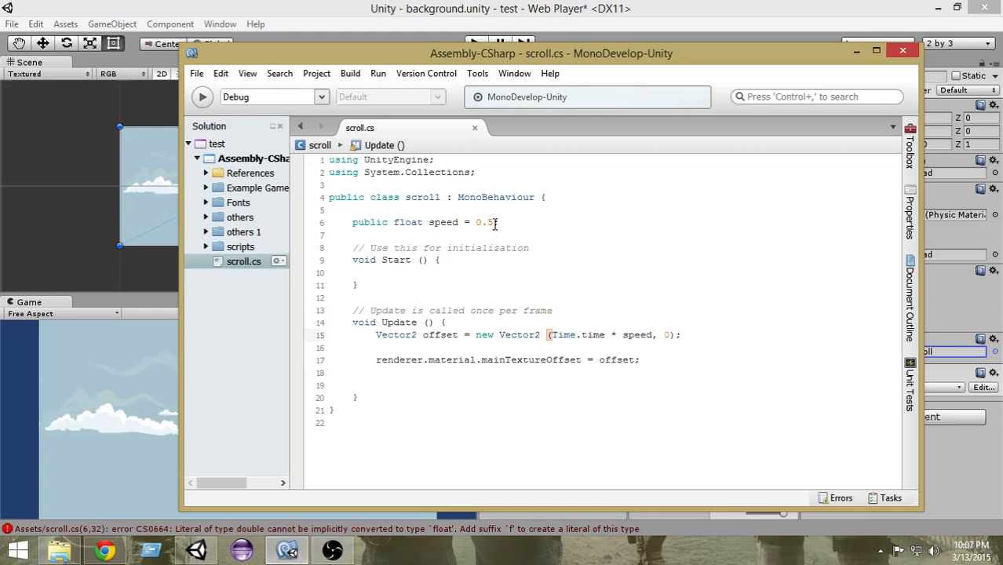
- Change speed to 0.5f, play the scene to watch the clouds scroll with Speed 0.5, then stop
type("f")
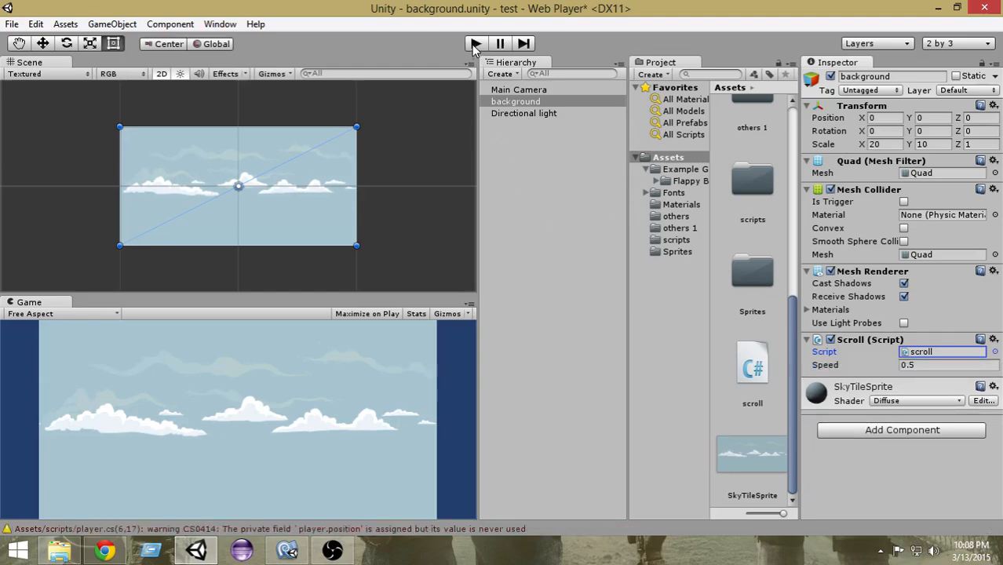
left_click(474, 43)
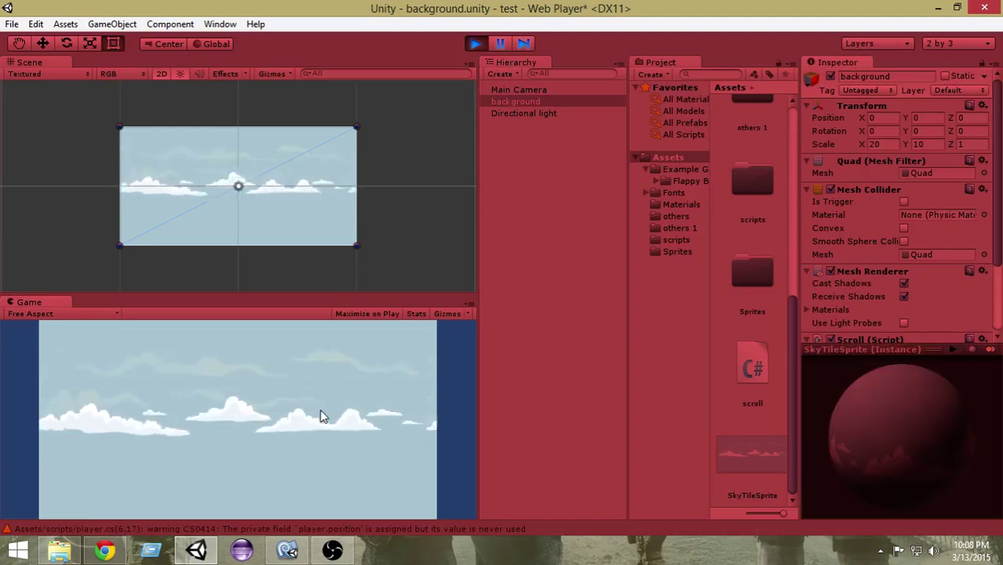
scroll("down", 3)
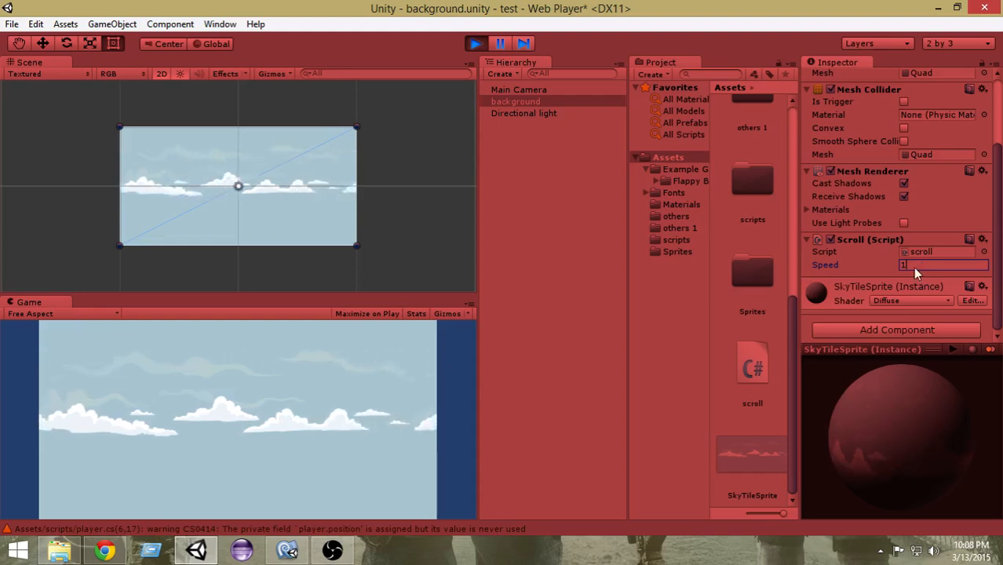
type("0.5")
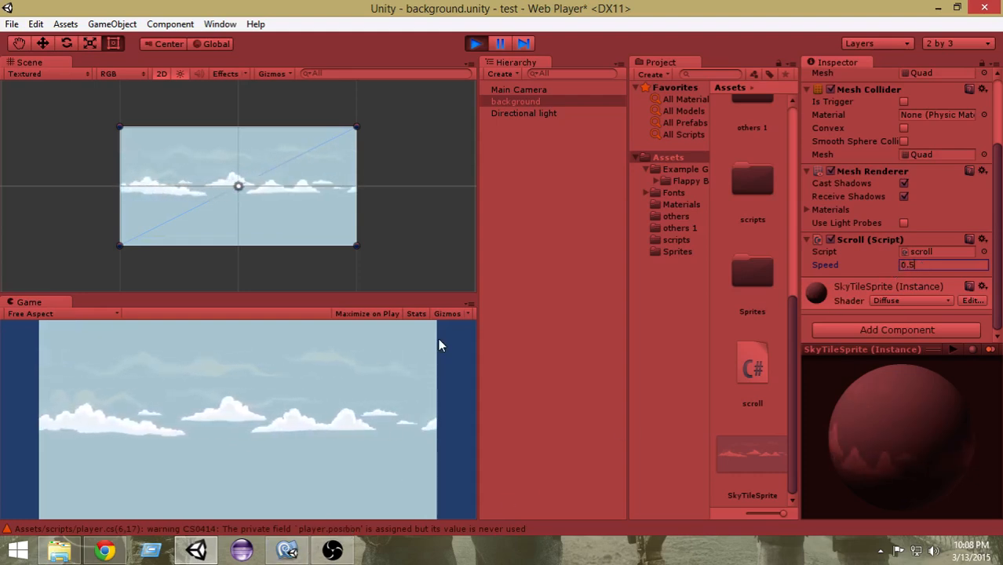
left_click(474, 43)
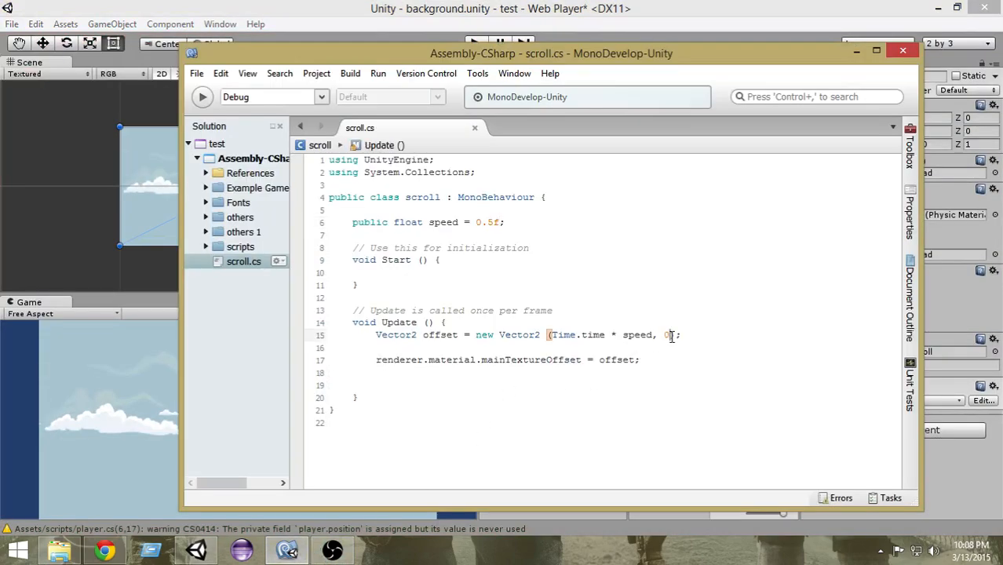
- Switch from MonoDevelop back to the Unity editor
key("BackSpace")
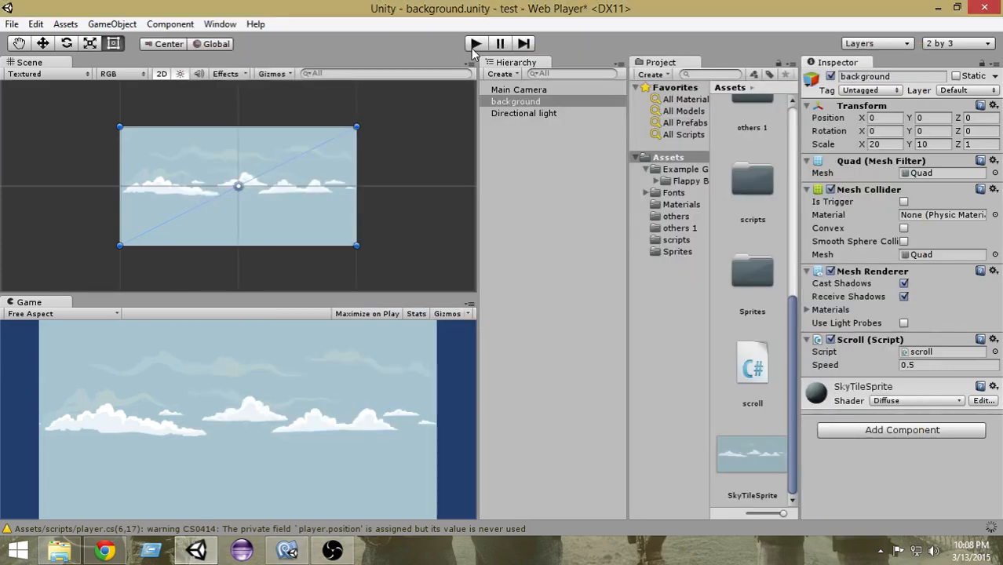
- Play the scene, leave 2D view, and drag the background quad up to about Y 0.77
left_click(474, 43)
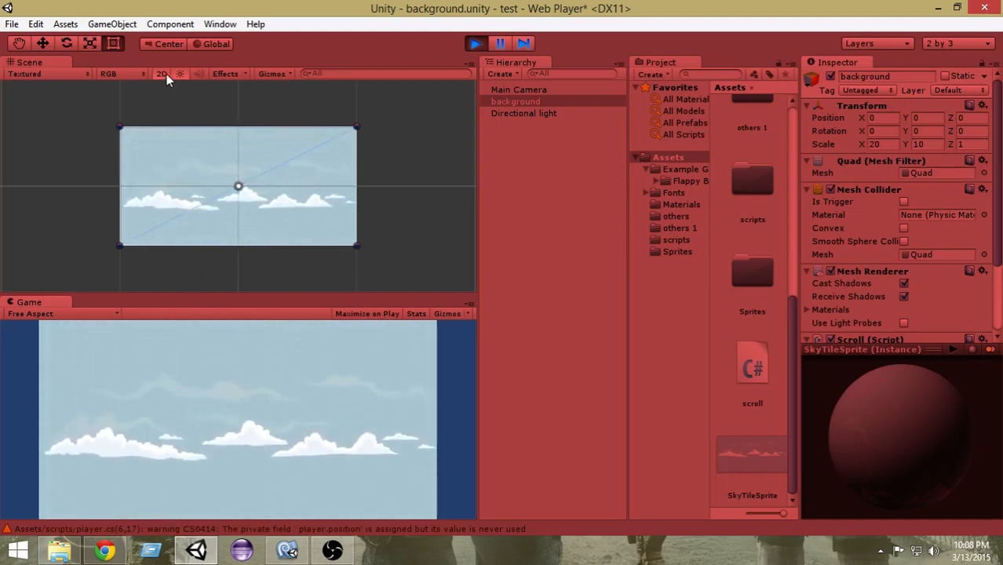
left_click(161, 73)
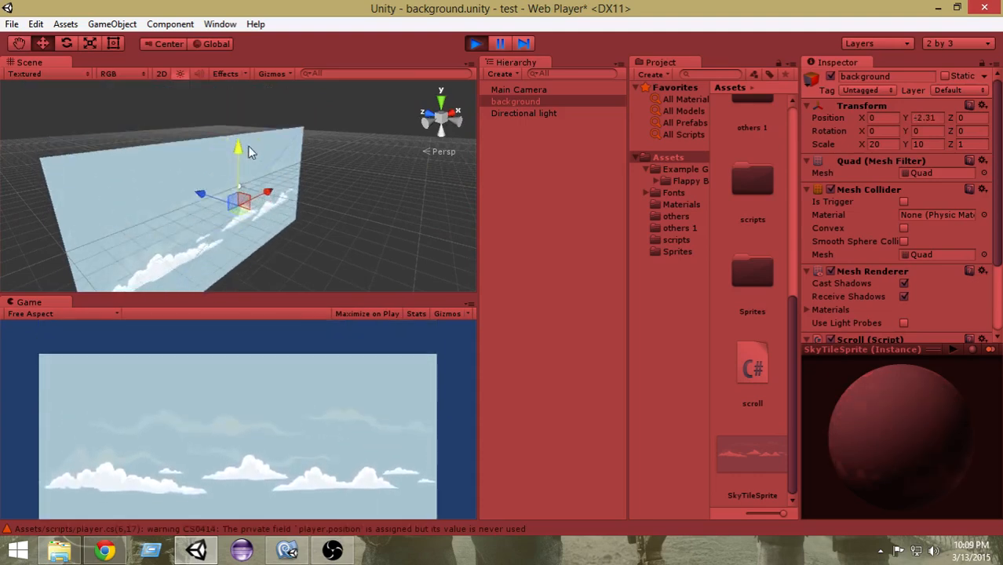
left_click_drag(239, 150, 239, 114)
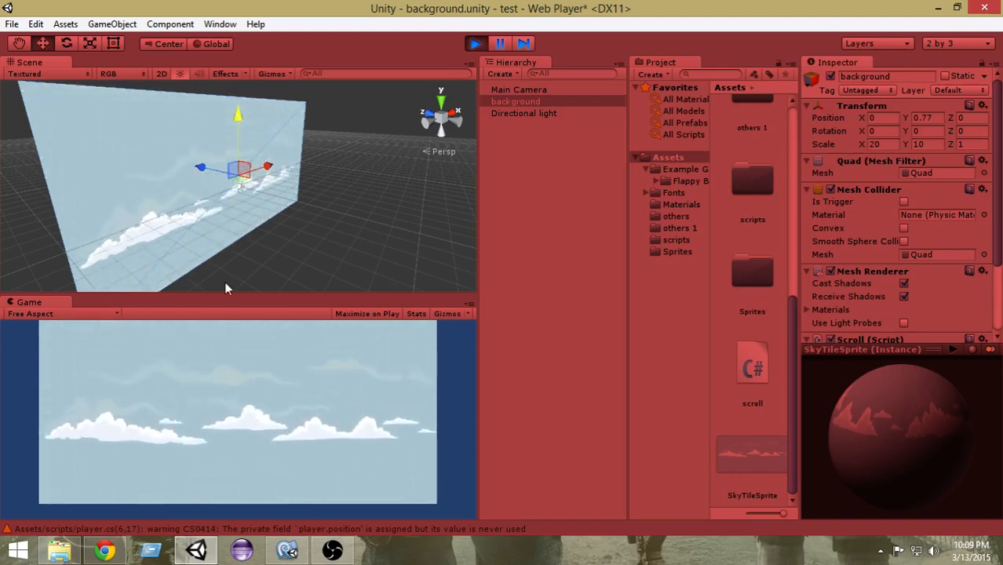
mouse_move(220, 237)
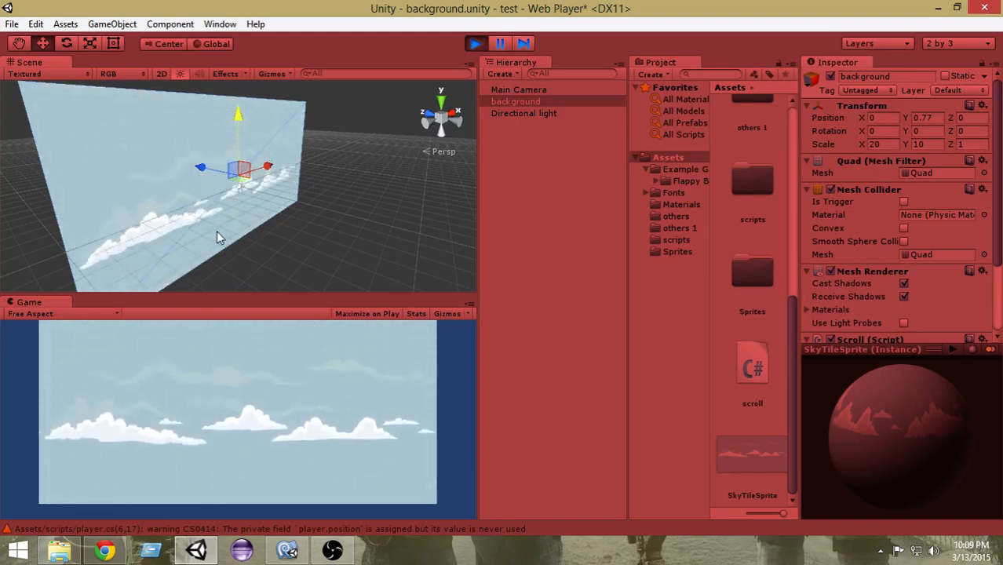